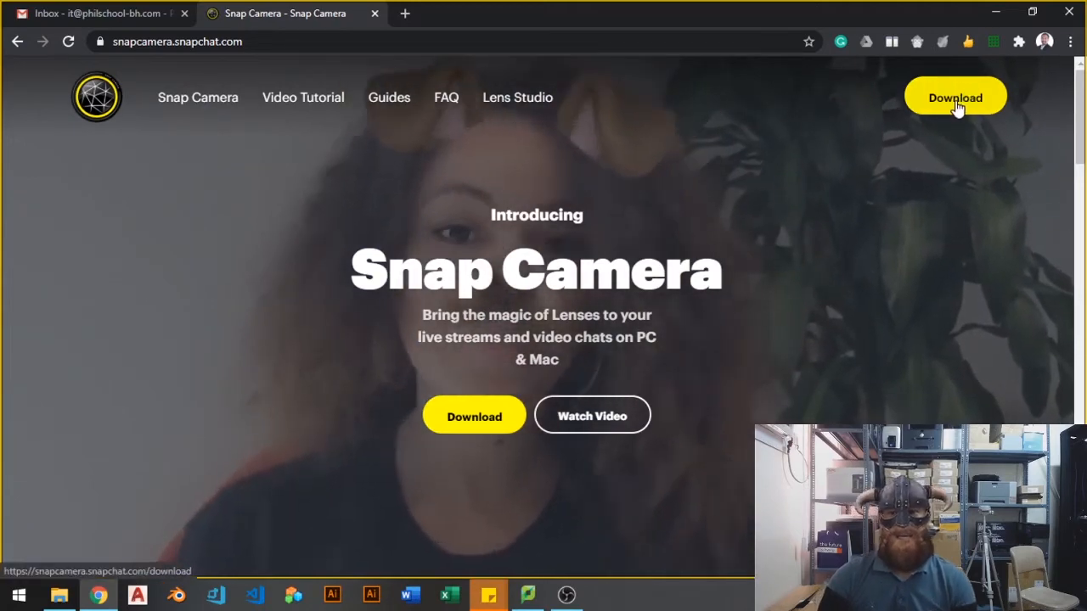
# - Open the Snap Camera download page and scroll down to the license agreement
pyautogui.click(955, 97)
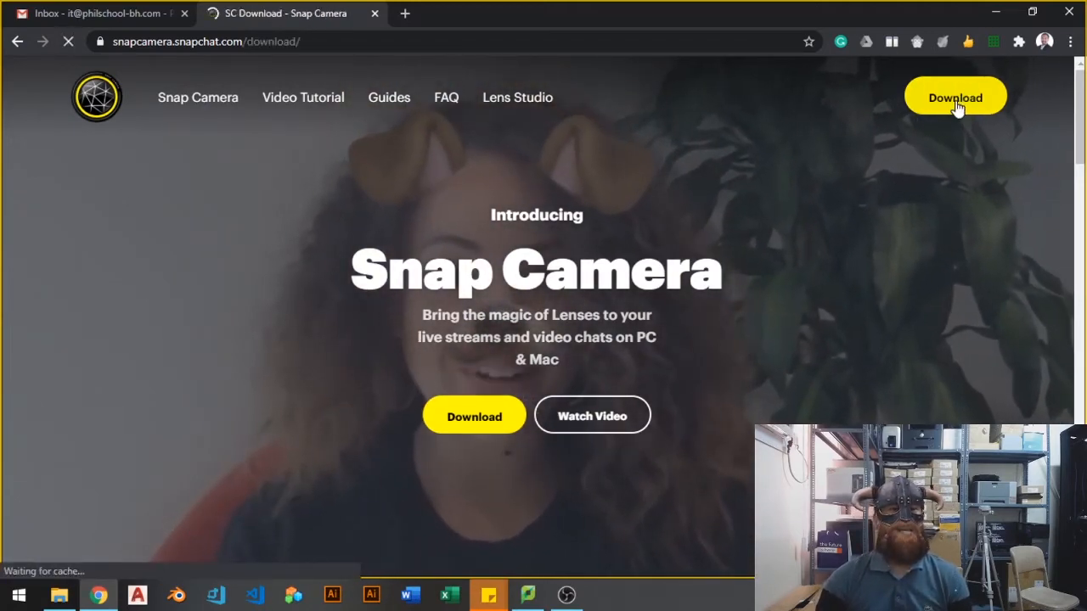
pyautogui.click(954, 97)
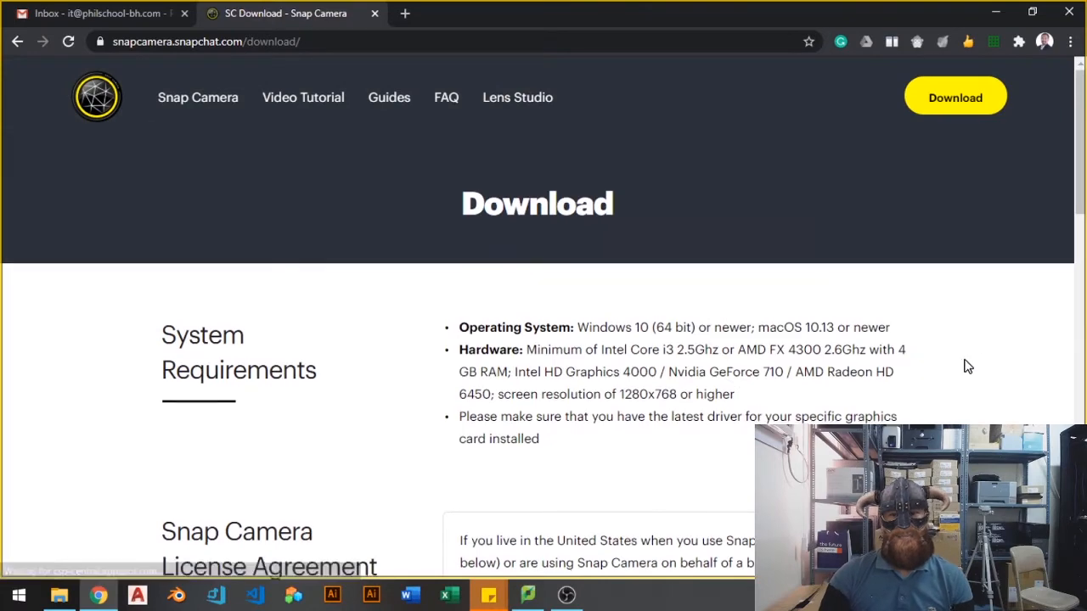
pyautogui.scroll(-3)
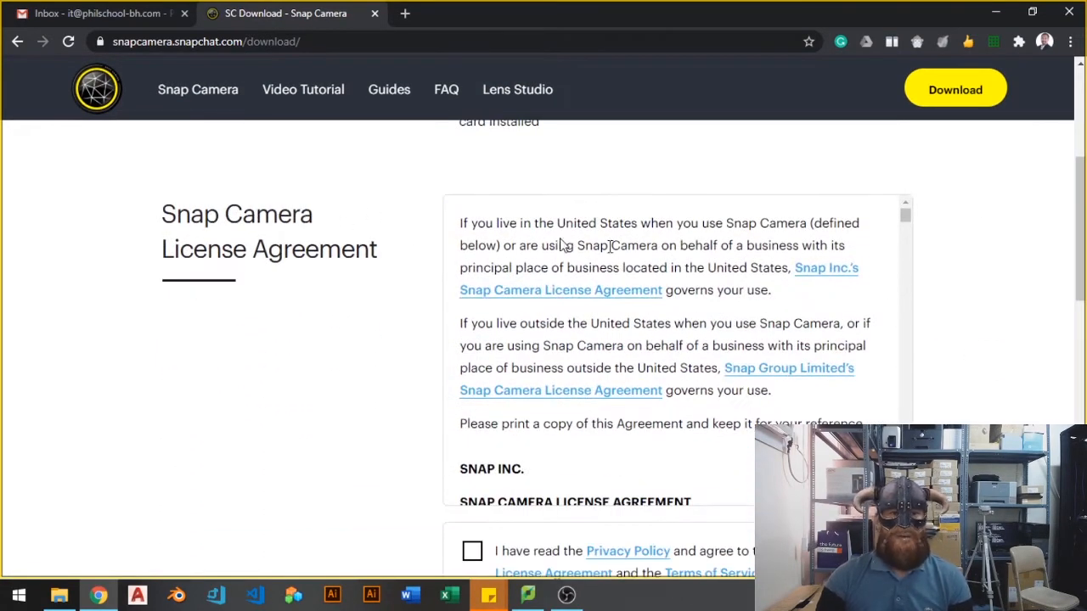
pyautogui.scroll(-3)
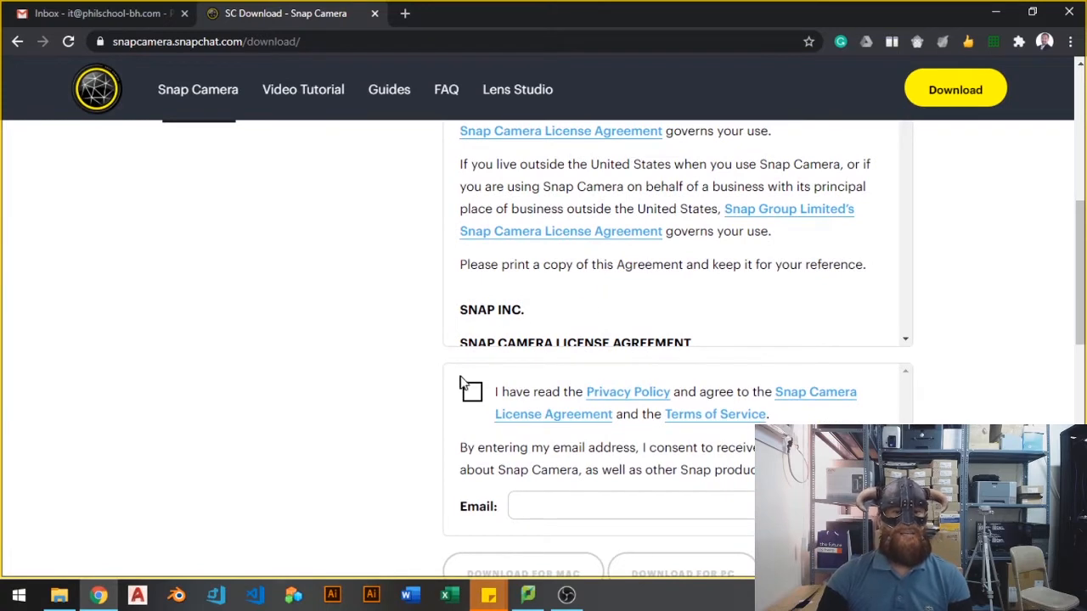
# - Accept the license terms, pass the robot check and download the Windows installer
pyautogui.click(472, 391)
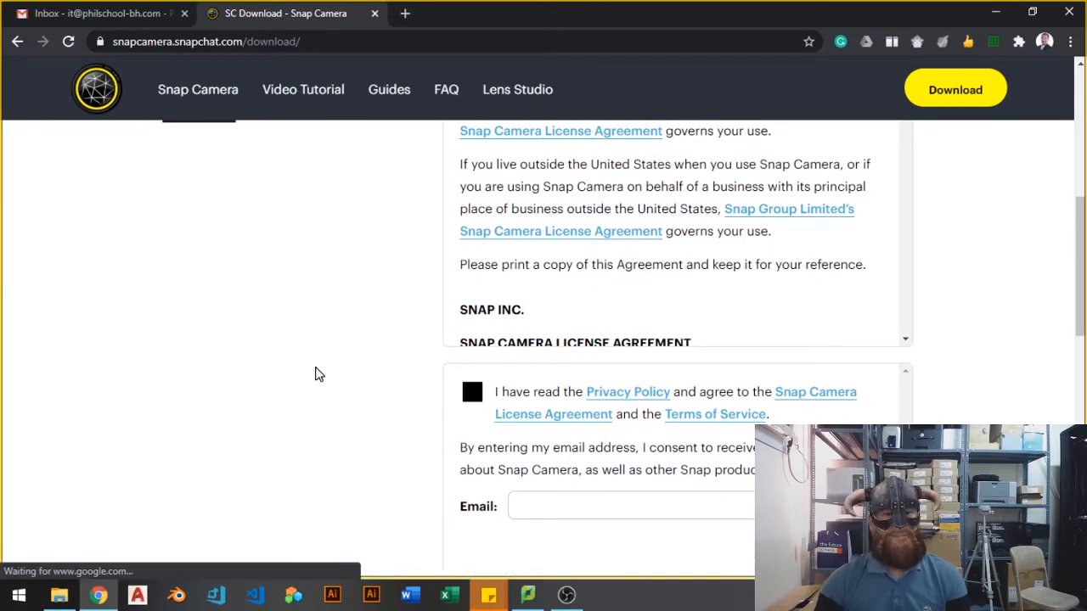
pyautogui.click(472, 391)
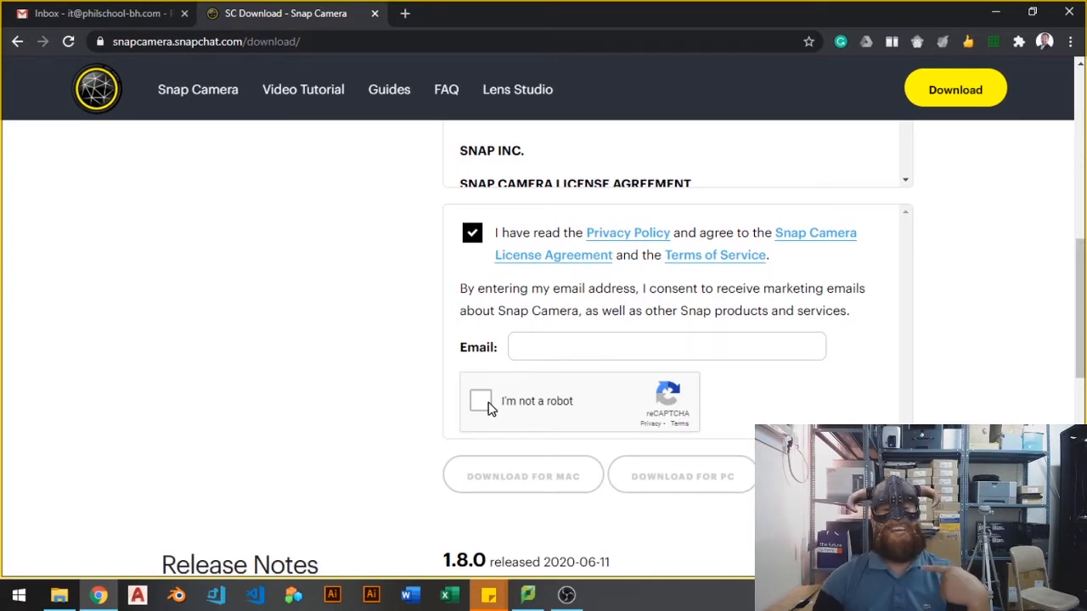
pyautogui.click(481, 401)
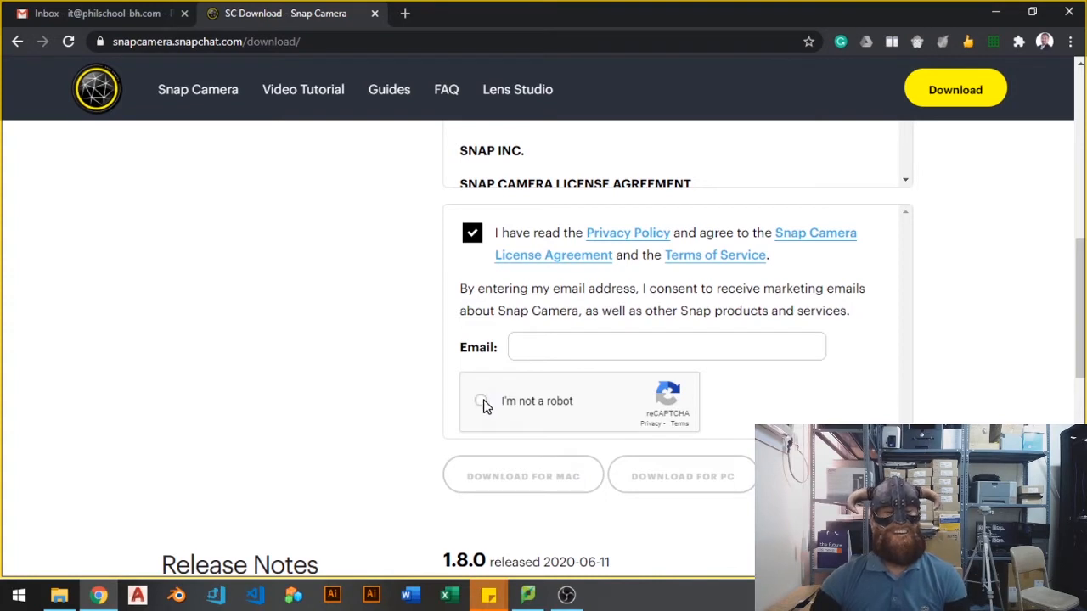
pyautogui.click(483, 401)
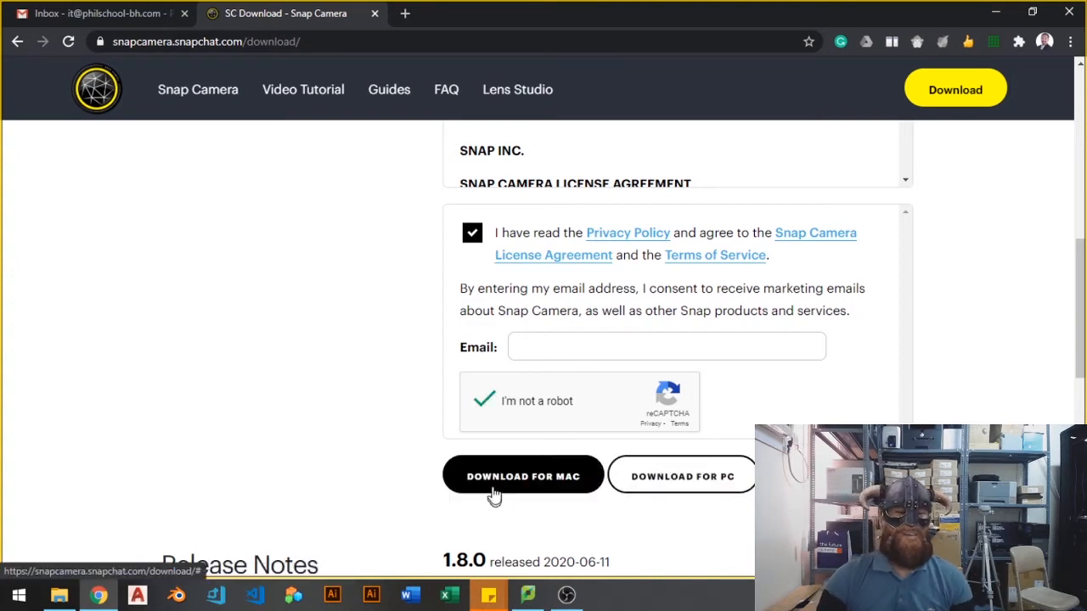
pyautogui.moveTo(541, 491)
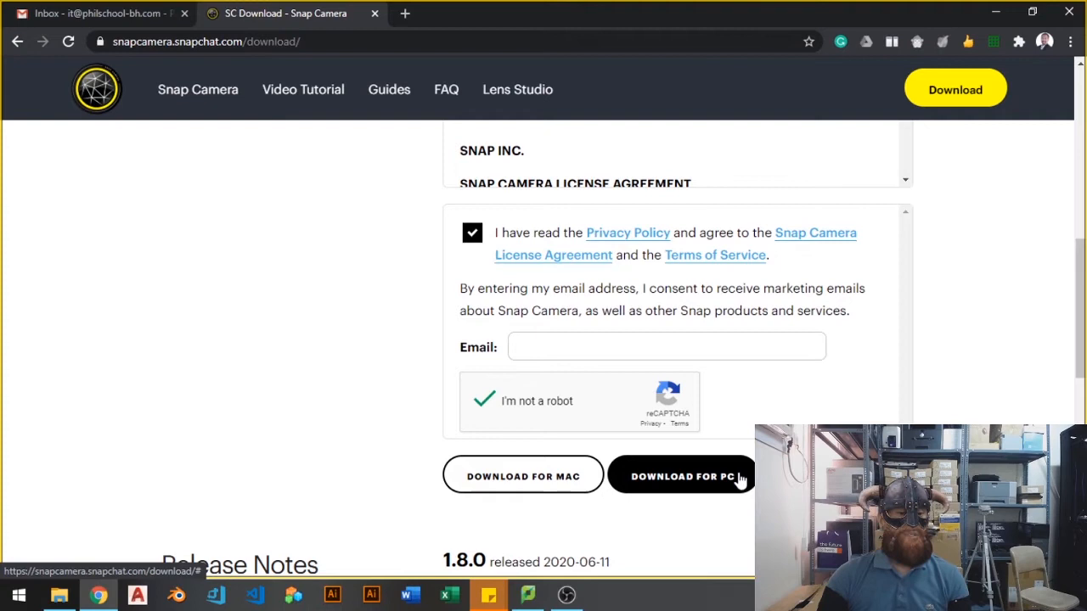
pyautogui.click(682, 476)
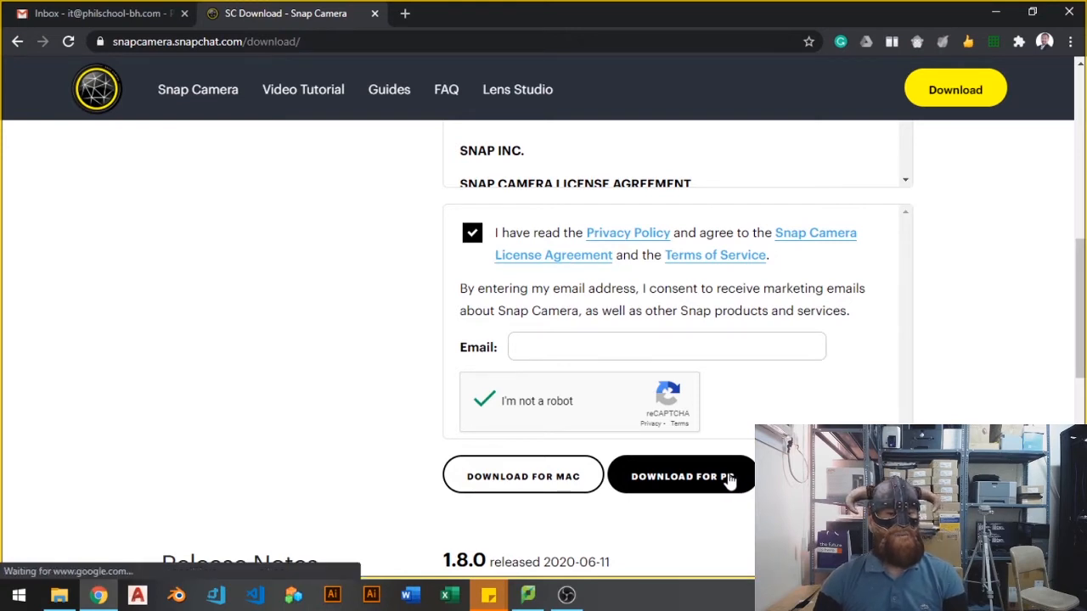
pyautogui.click(682, 476)
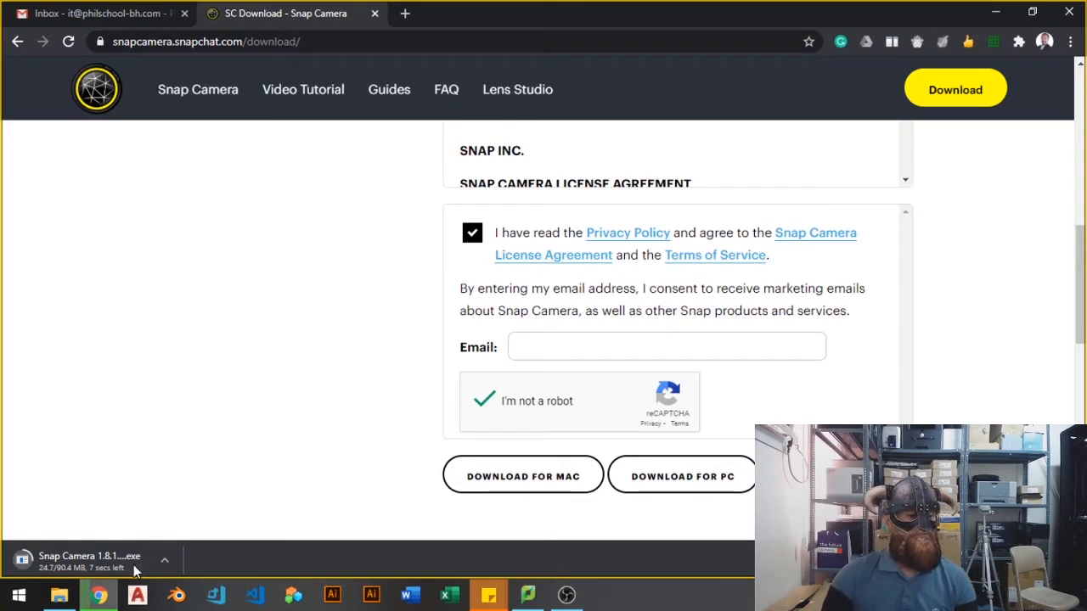
pyautogui.moveTo(294, 496)
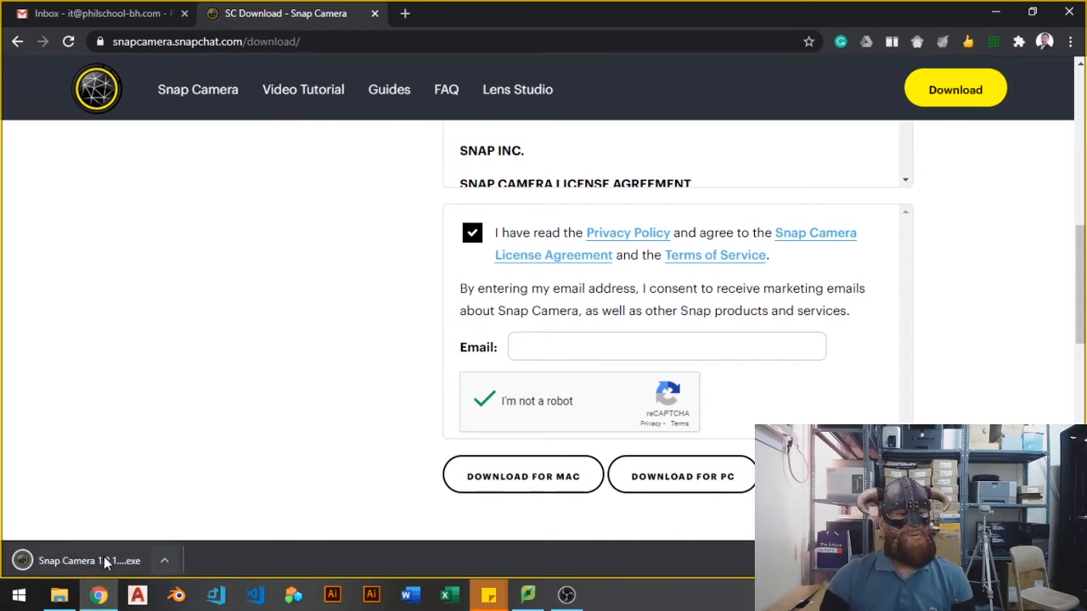
pyautogui.click(77, 561)
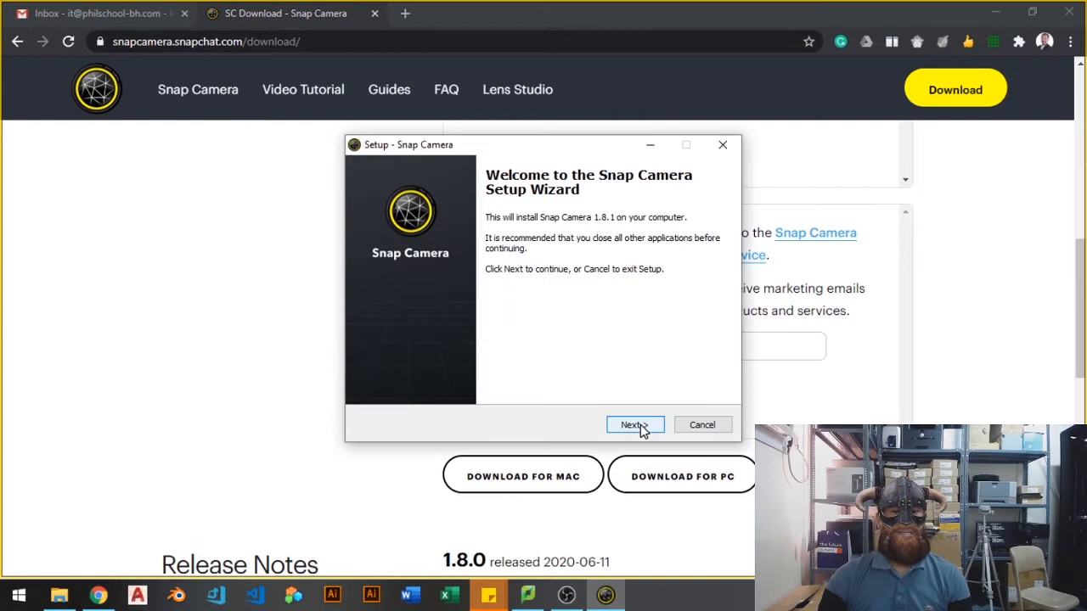
pyautogui.click(632, 425)
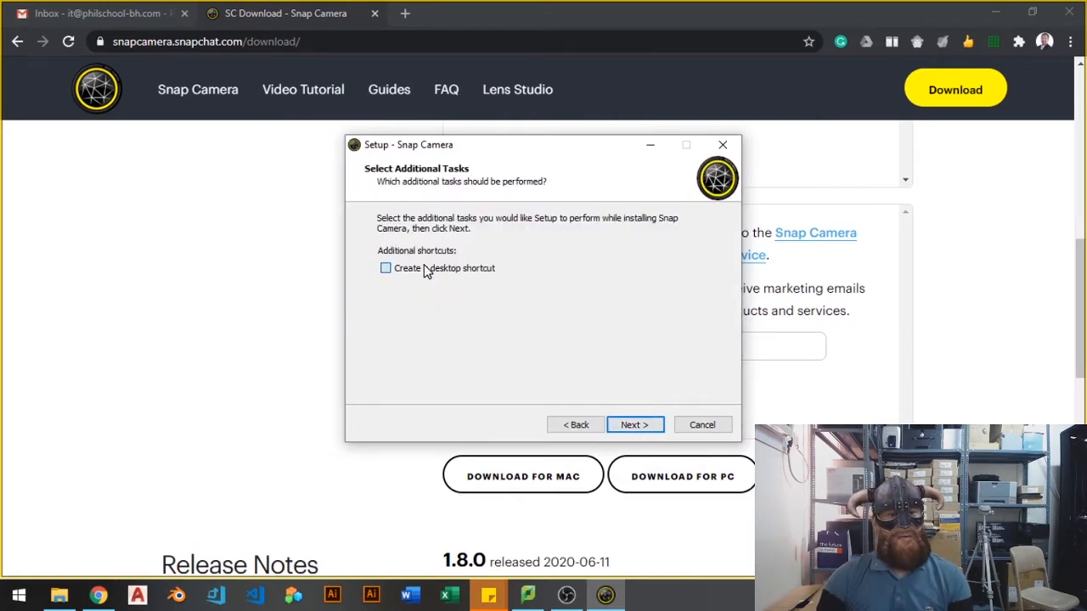
pyautogui.click(386, 268)
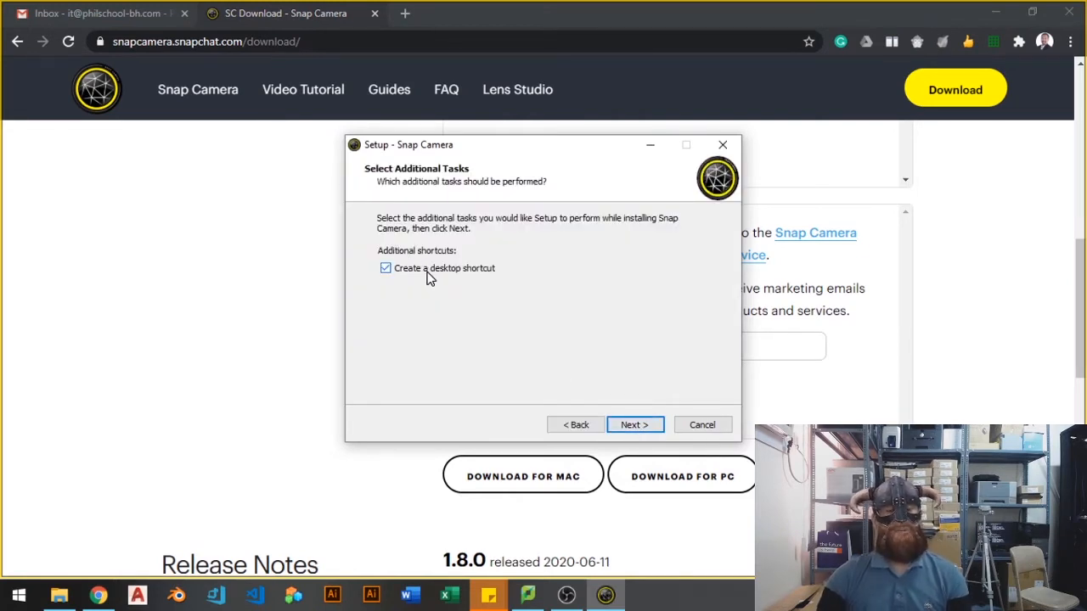
pyautogui.click(385, 268)
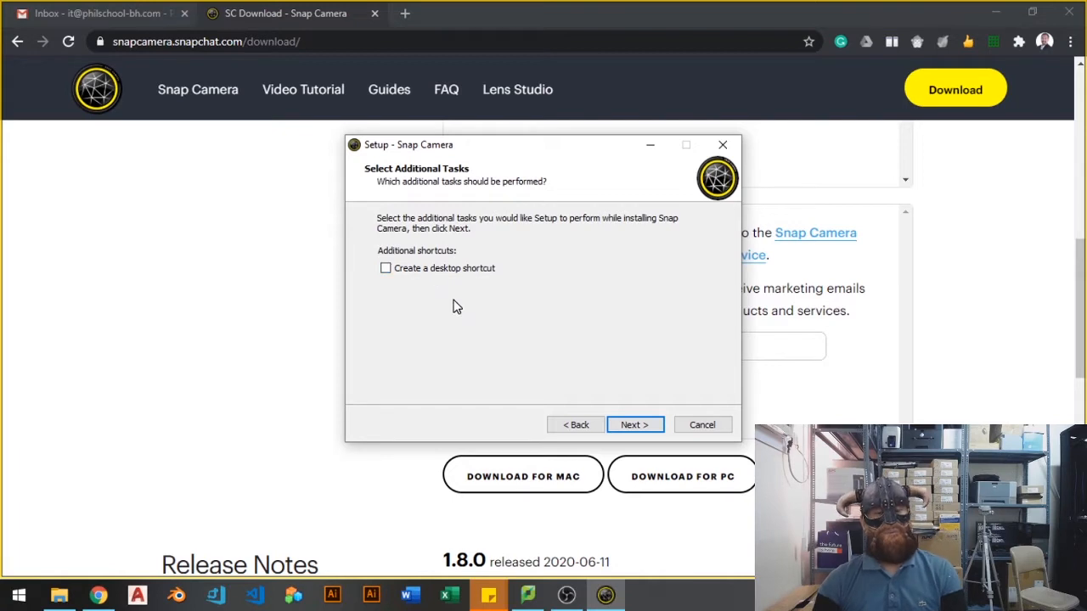
pyautogui.click(635, 424)
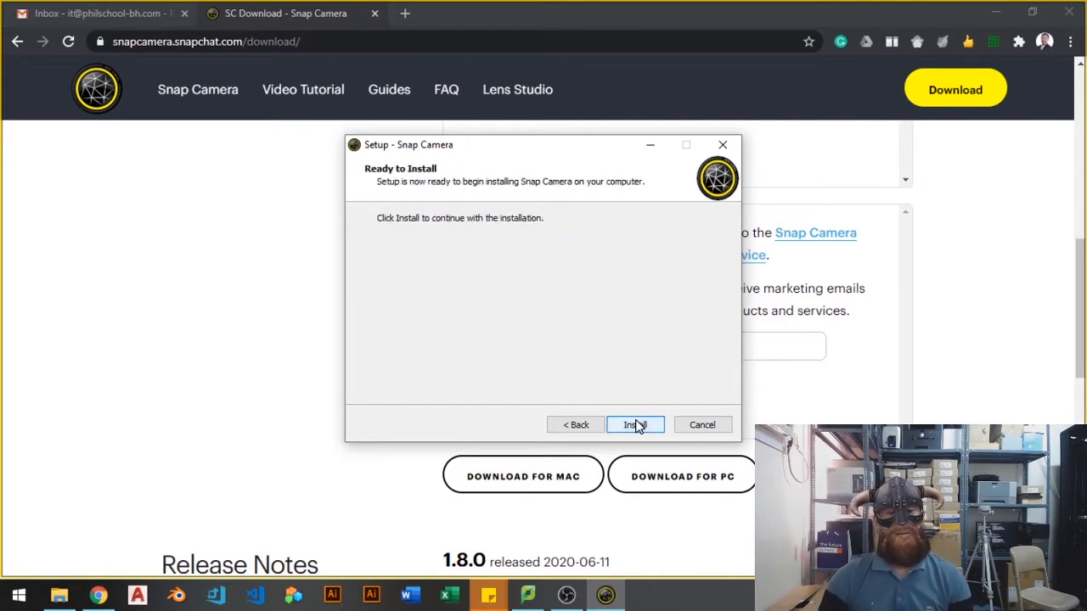
pyautogui.click(635, 424)
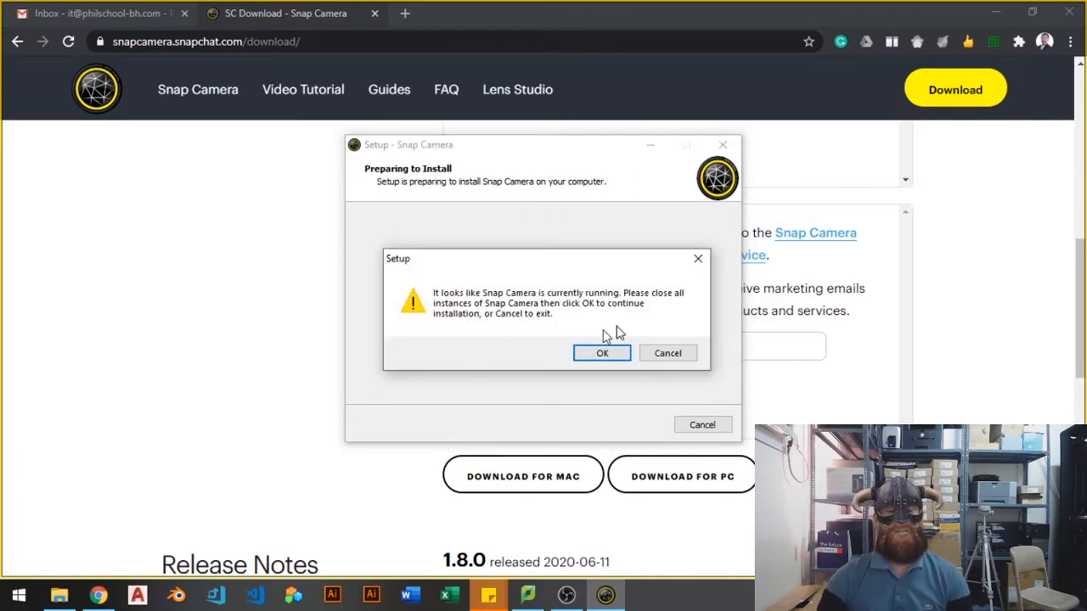
pyautogui.moveTo(692, 329)
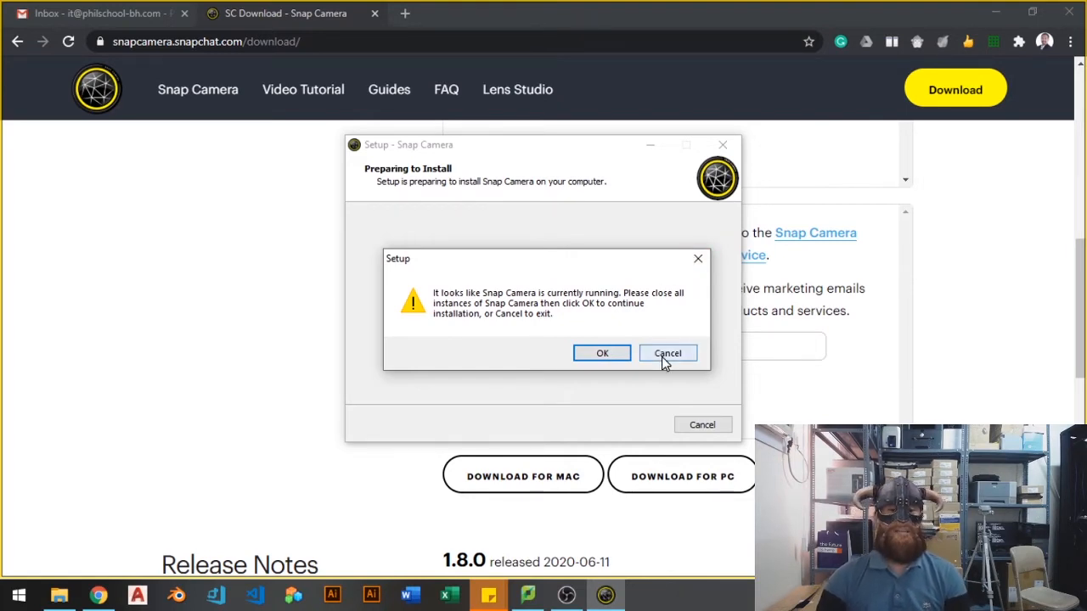
pyautogui.click(667, 354)
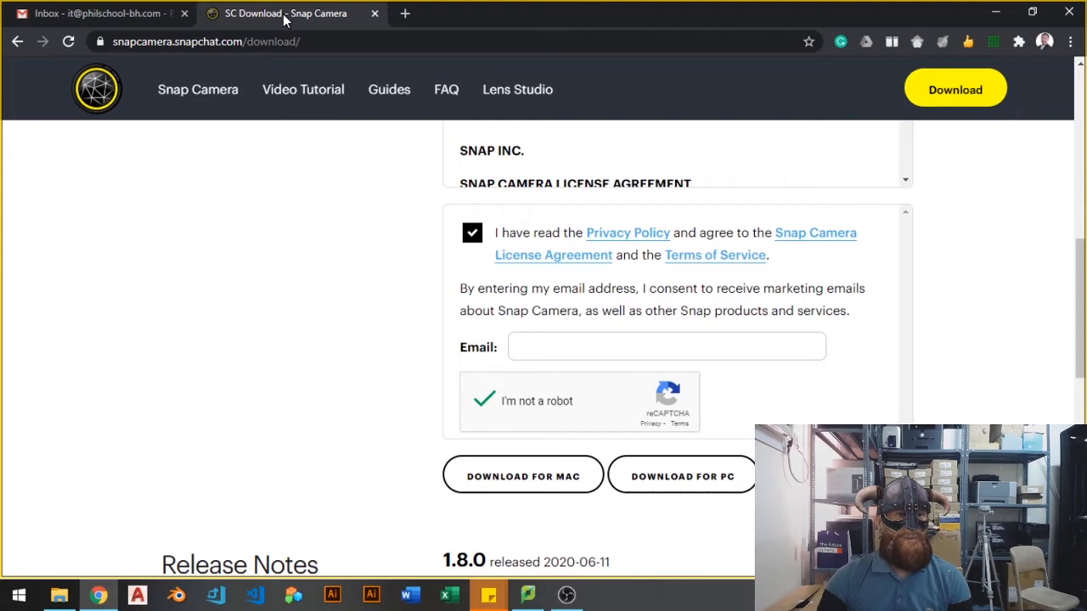
# - Close the Snap Camera download tab, keeping Gmail, and bring up Snap Camera from the taskbar
pyautogui.click(98, 13)
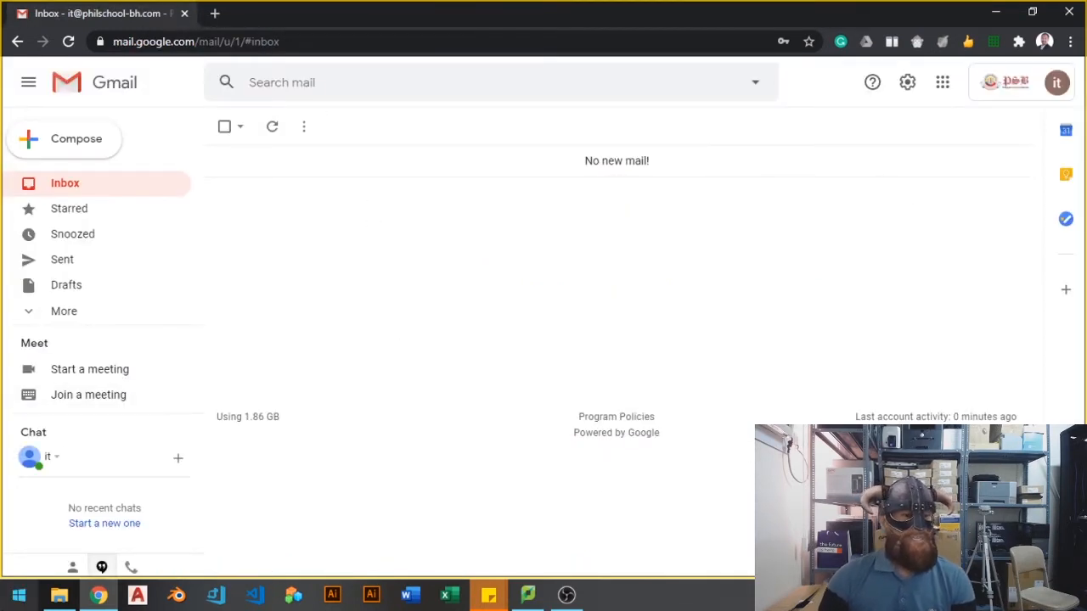
pyautogui.click(17, 594)
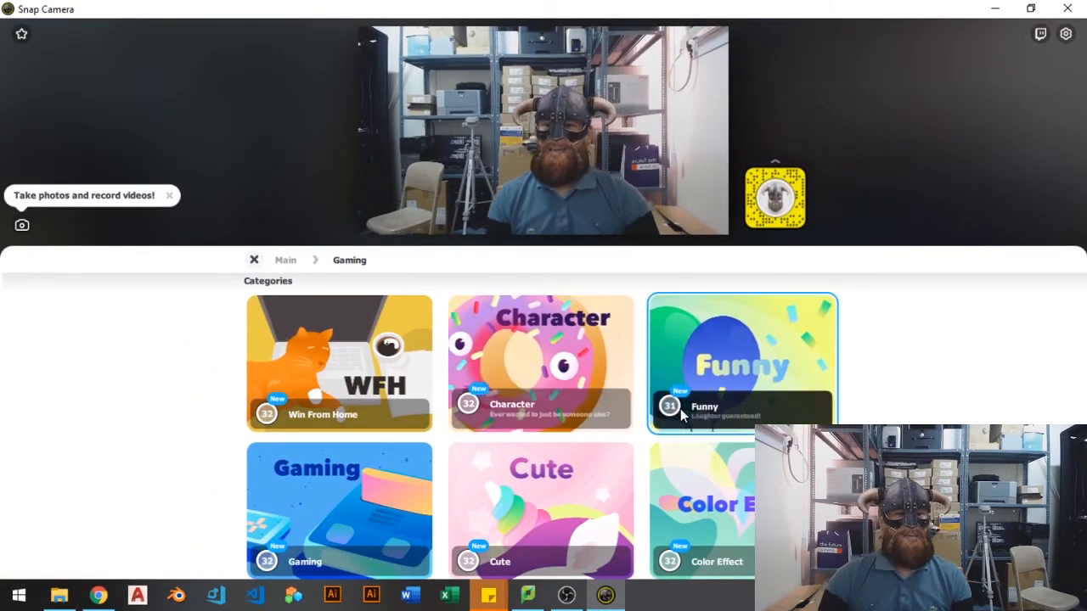
pyautogui.moveTo(603, 378)
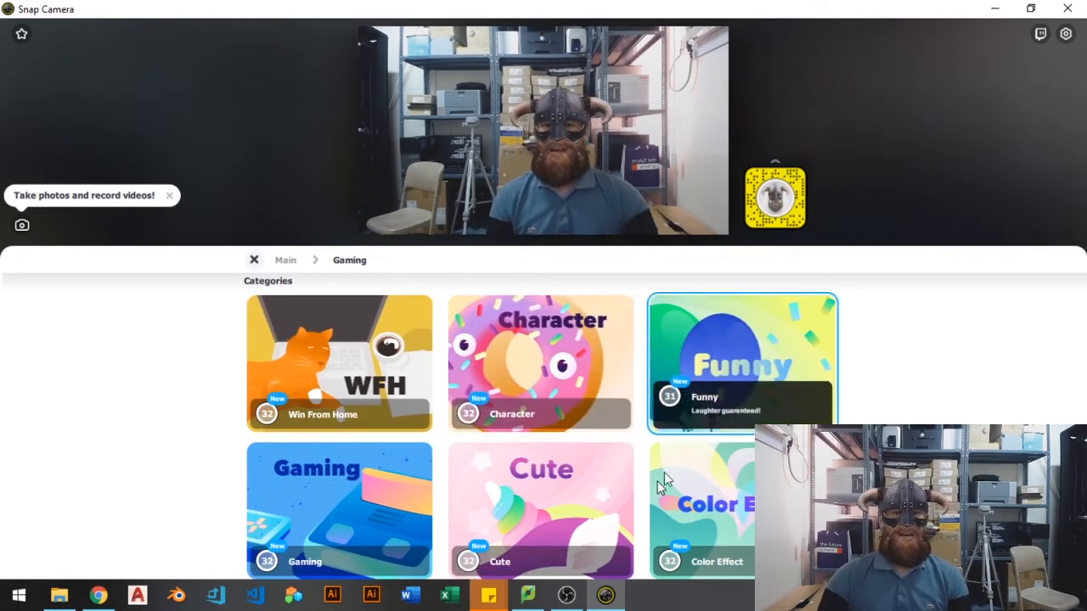
# - Scroll the Gaming lens list down to reveal the lens thumbnails
pyautogui.scroll(-3)
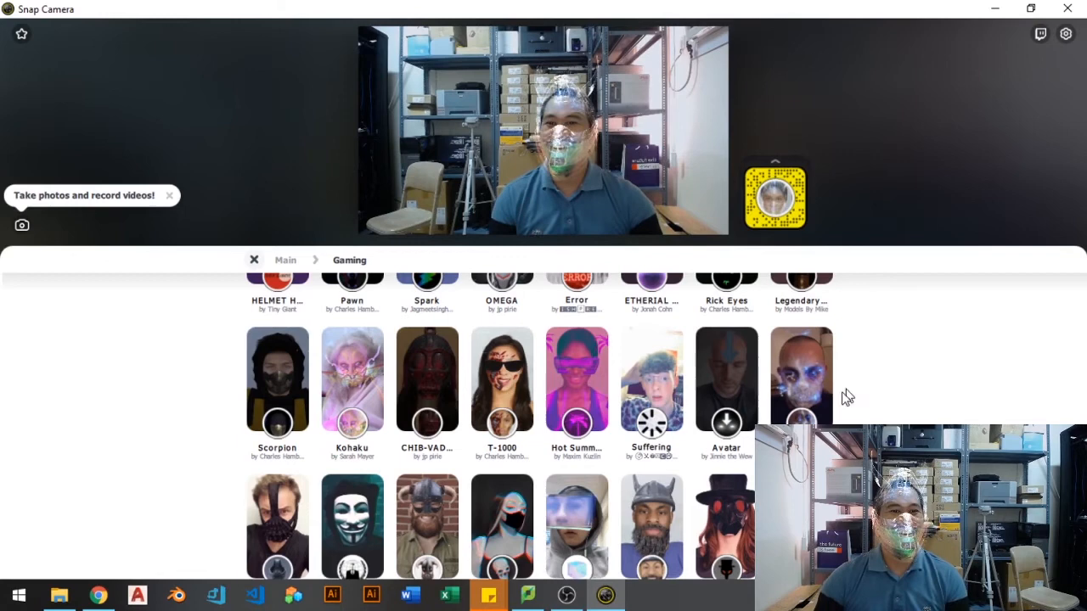
# - Try the CHIB-VADER and dark breathing-mask lenses, finishing on the Viking lens
pyautogui.click(726, 377)
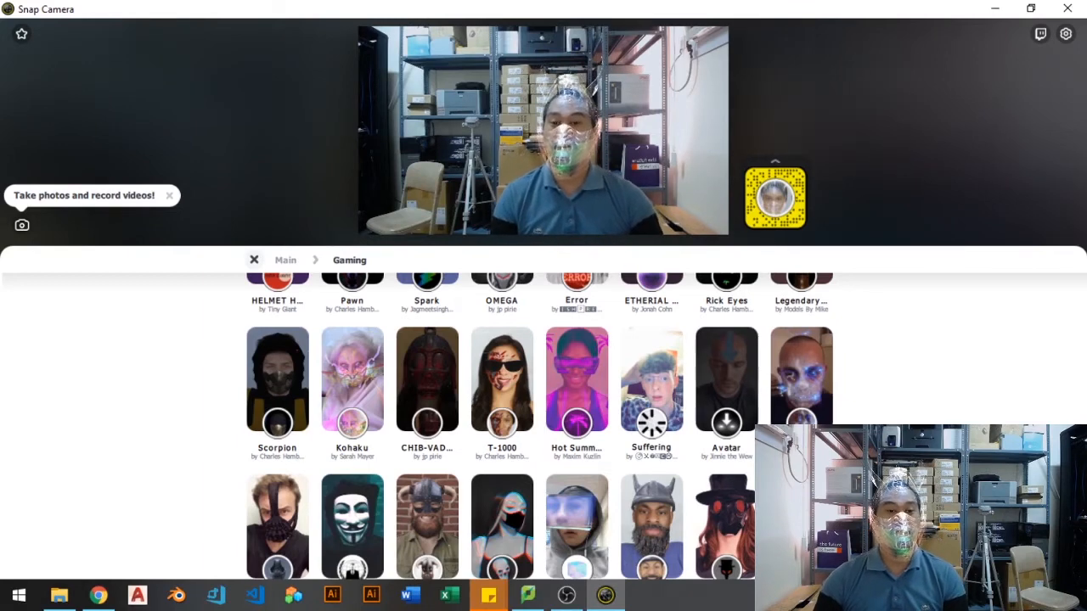
pyautogui.click(427, 378)
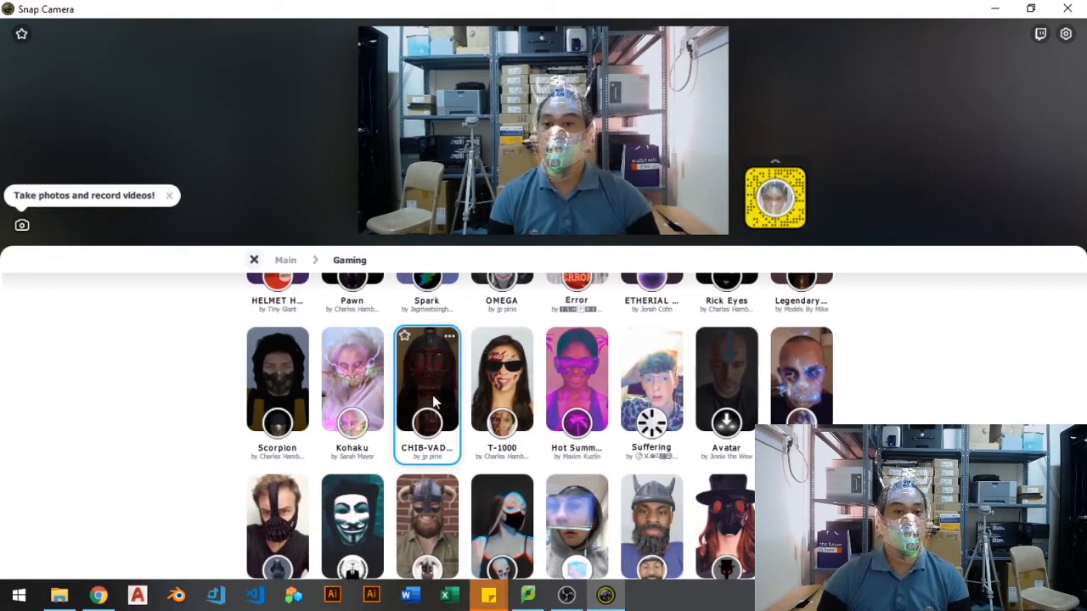
pyautogui.click(426, 379)
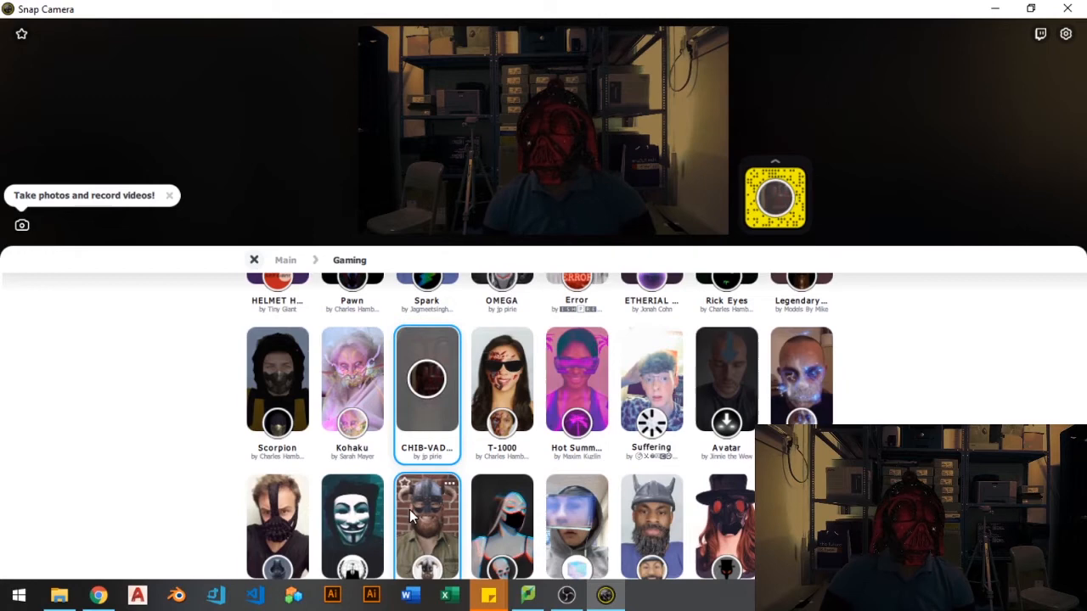
pyautogui.click(277, 527)
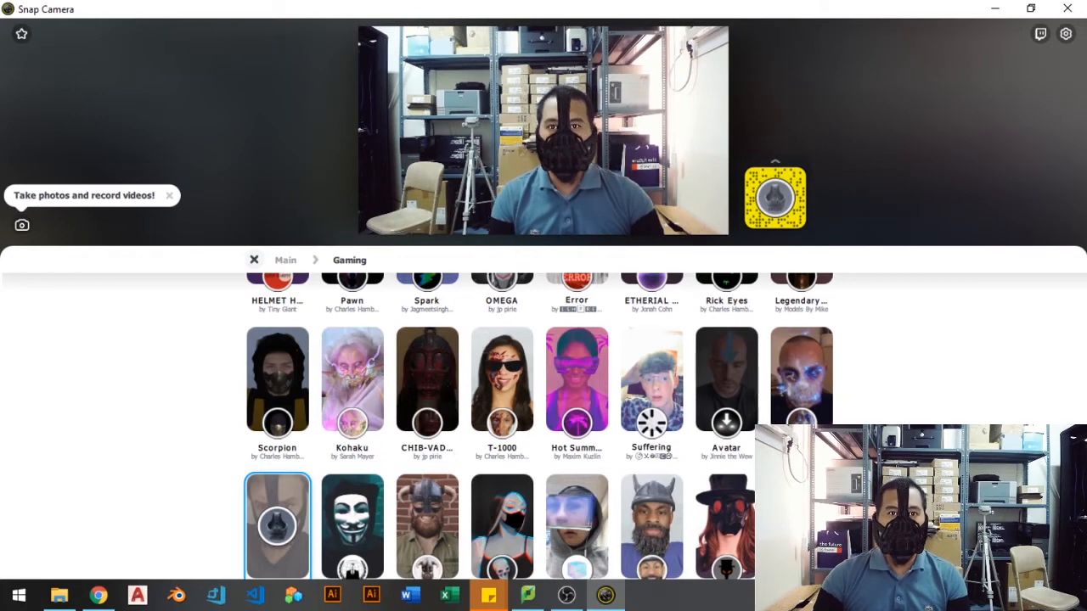
pyautogui.click(800, 377)
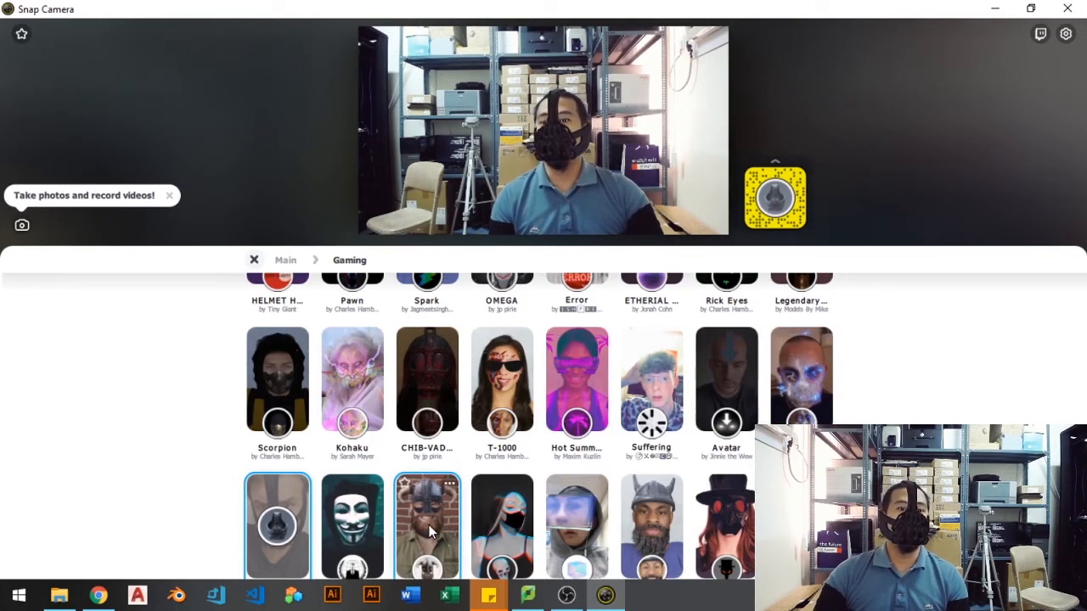
pyautogui.click(427, 527)
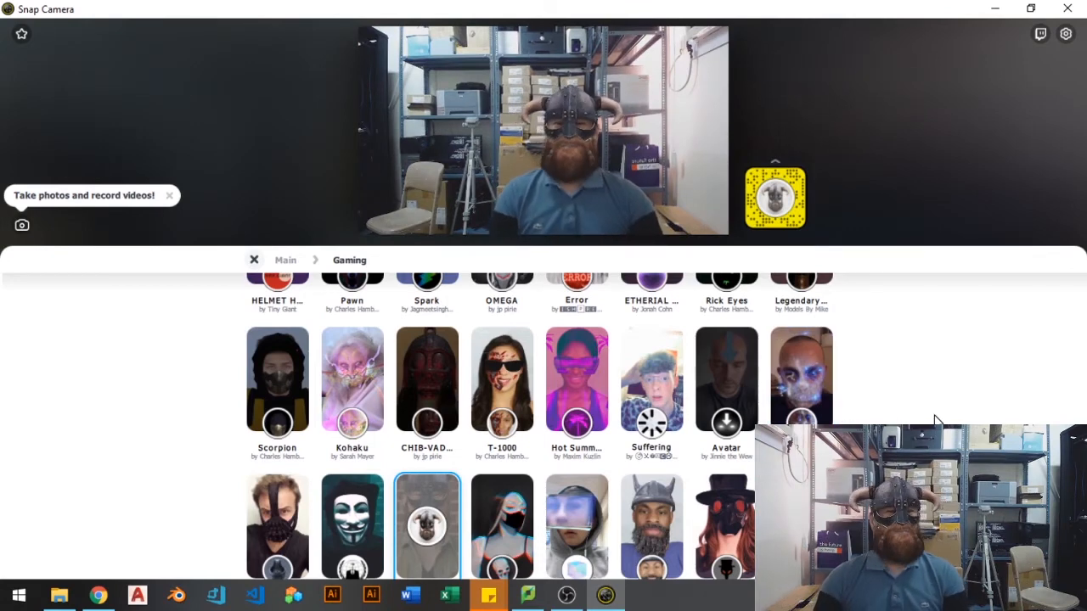
pyautogui.moveTo(881, 373)
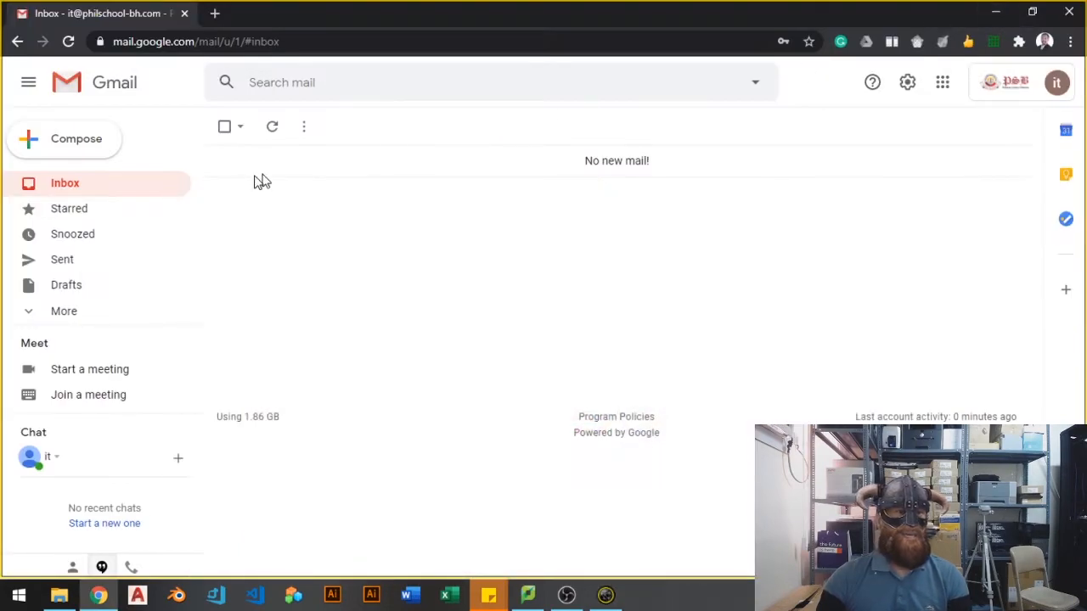
# - Open Google Meet from the apps grid and start a meeting nicknamed 'Snap'
pyautogui.click(942, 82)
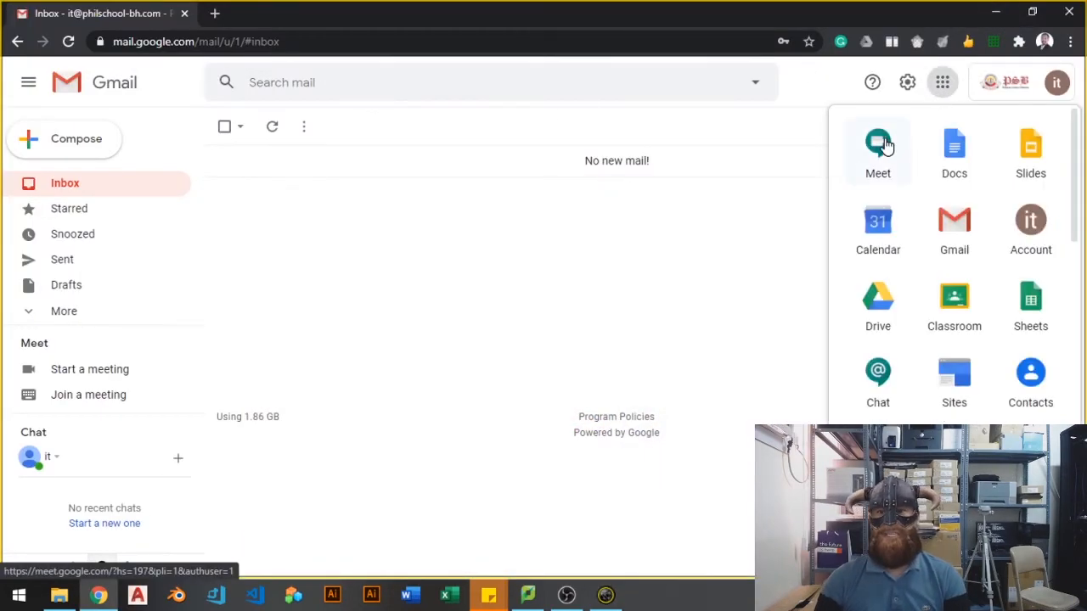
pyautogui.click(877, 145)
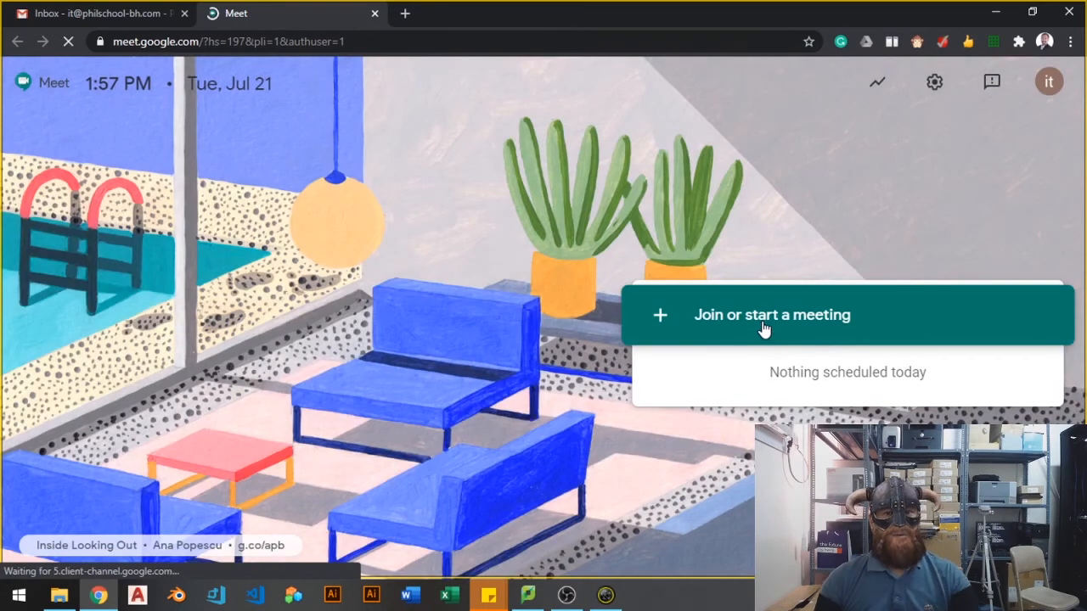
pyautogui.click(771, 314)
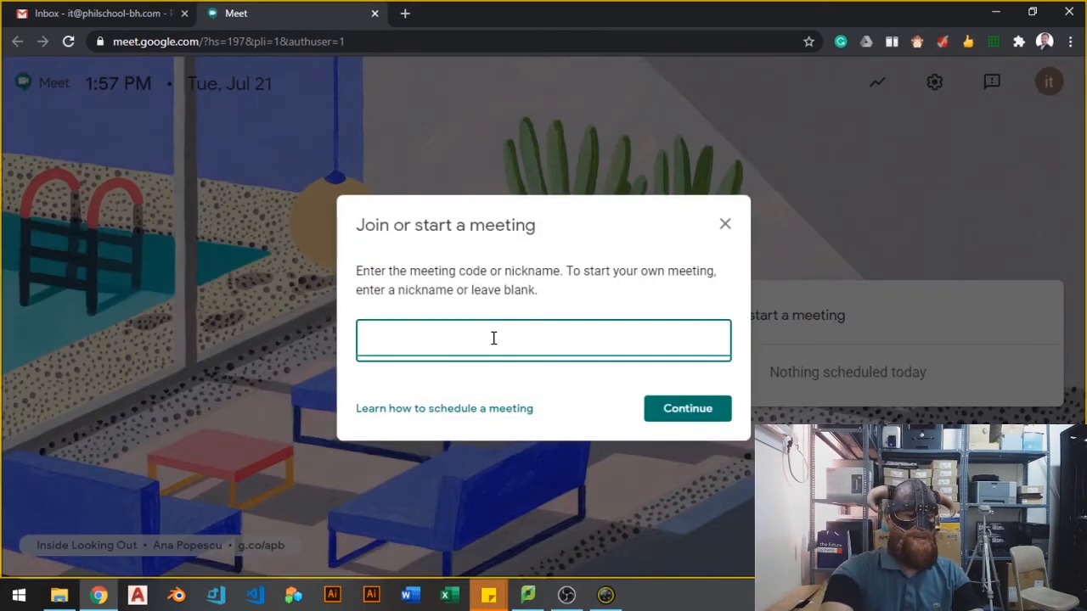
pyautogui.write('Snap')
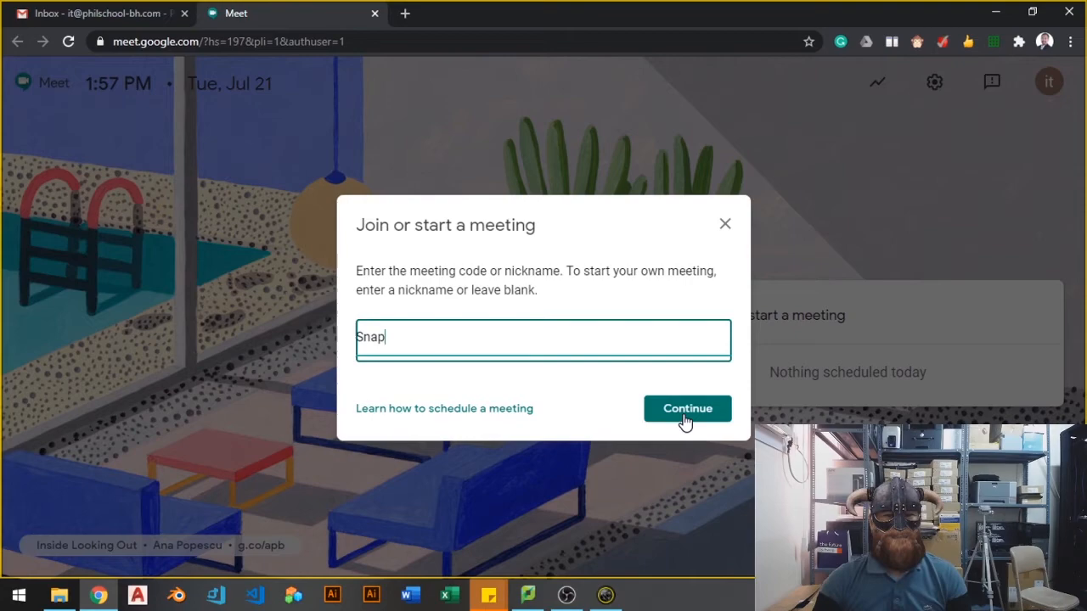
pyautogui.click(687, 408)
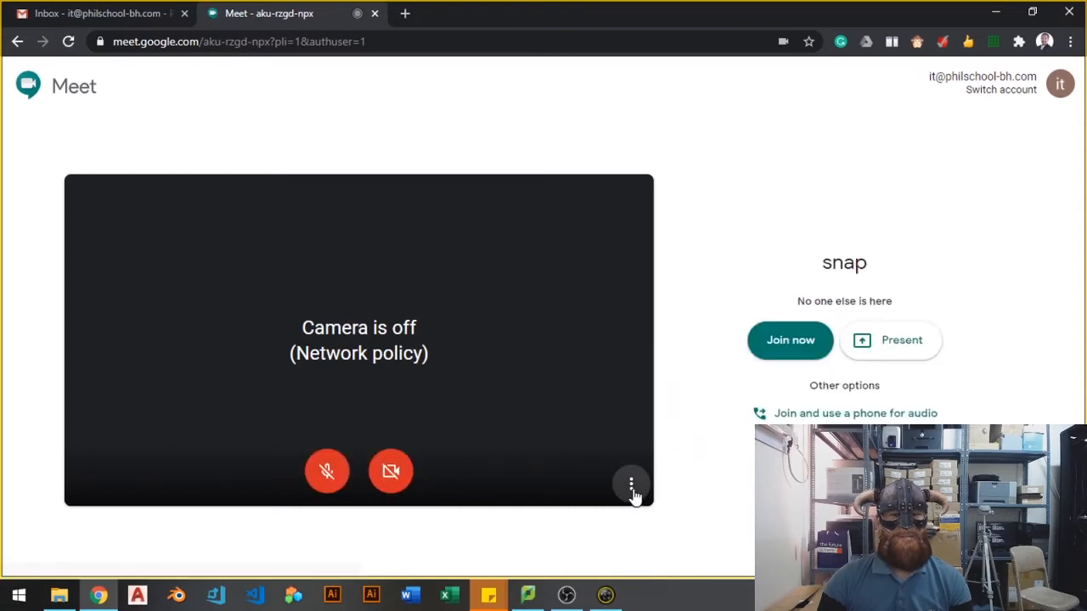
# - Choose Snap Camera as the camera in Meet's Video settings
pyautogui.click(632, 486)
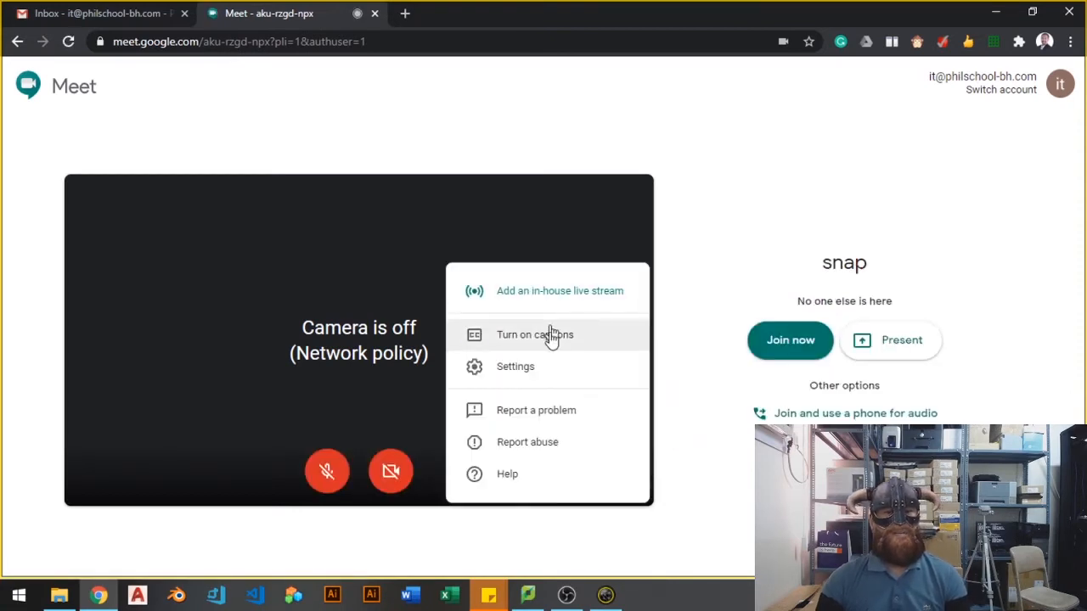
pyautogui.click(515, 366)
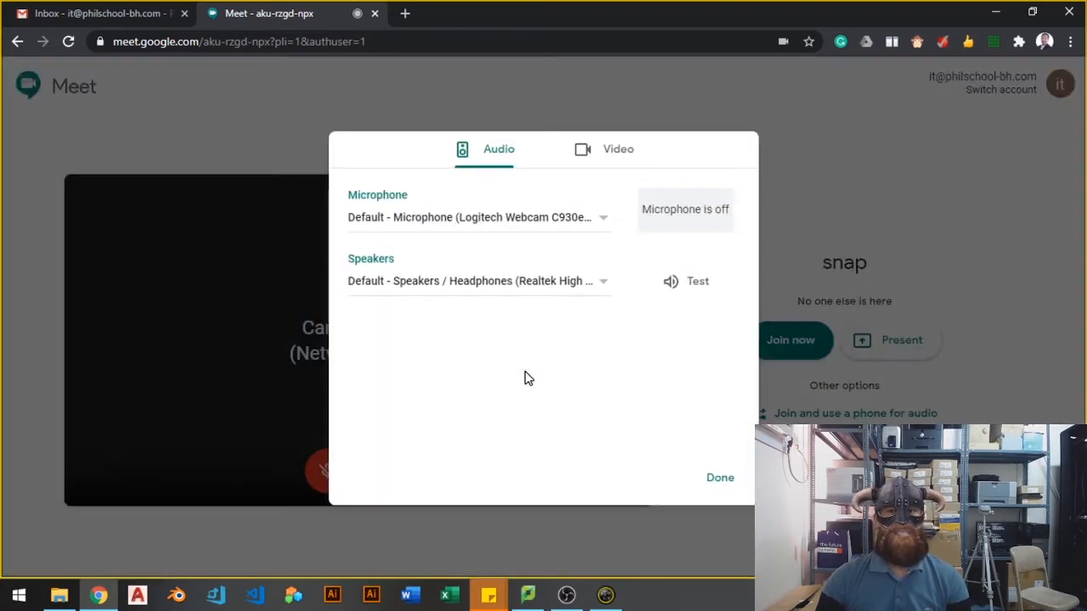
pyautogui.click(618, 149)
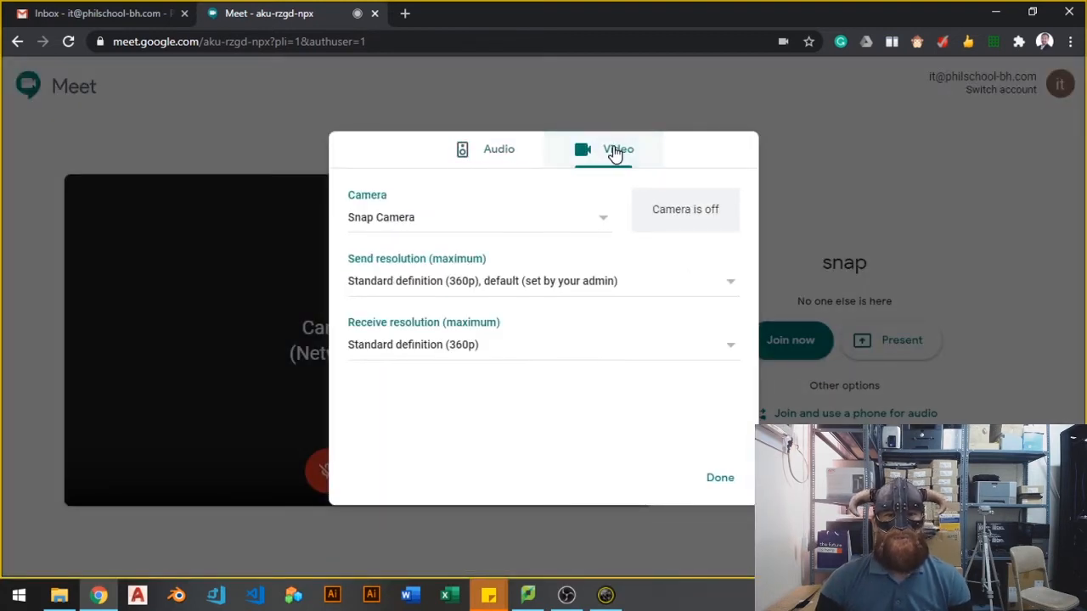
pyautogui.click(478, 218)
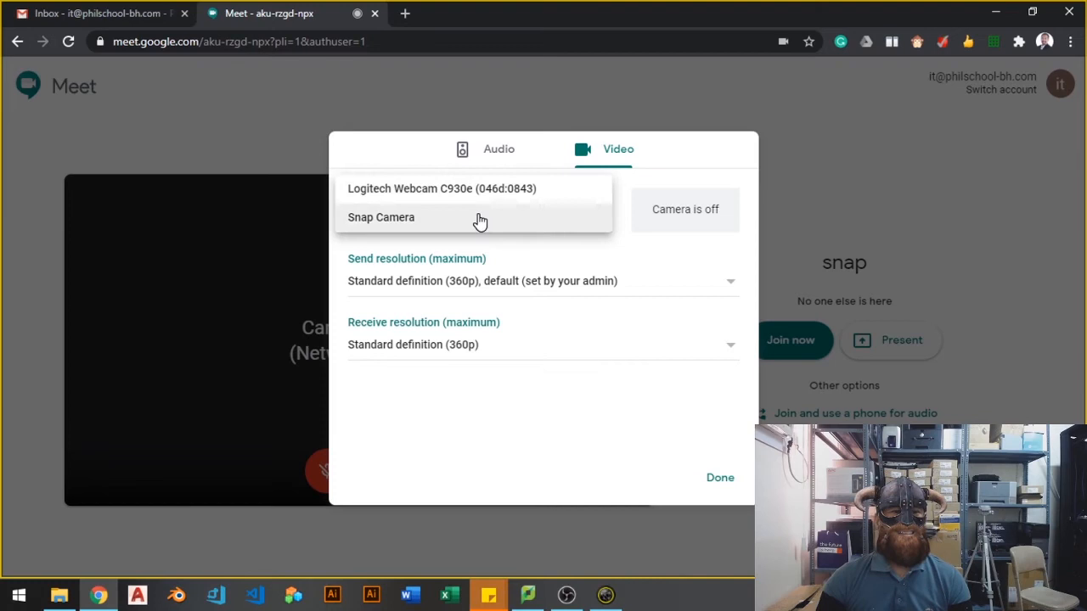
pyautogui.moveTo(470, 211)
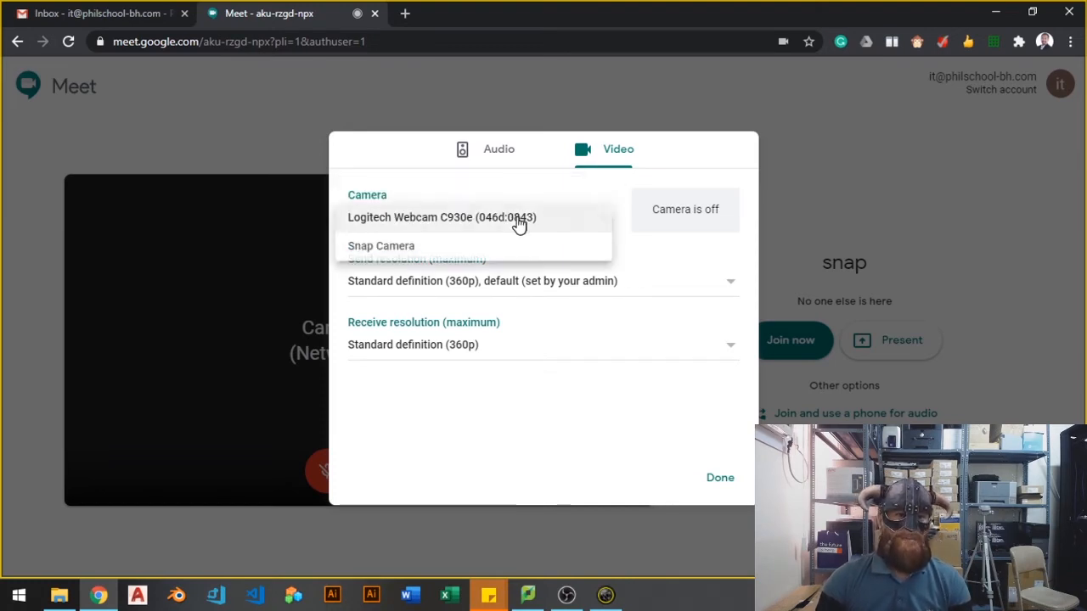
pyautogui.click(382, 245)
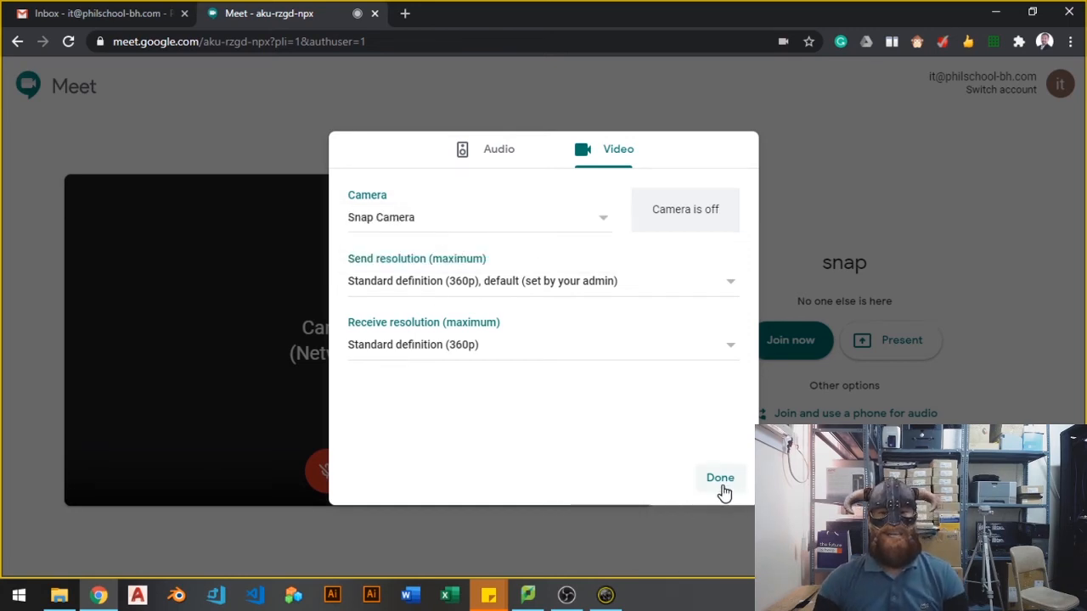
pyautogui.click(719, 477)
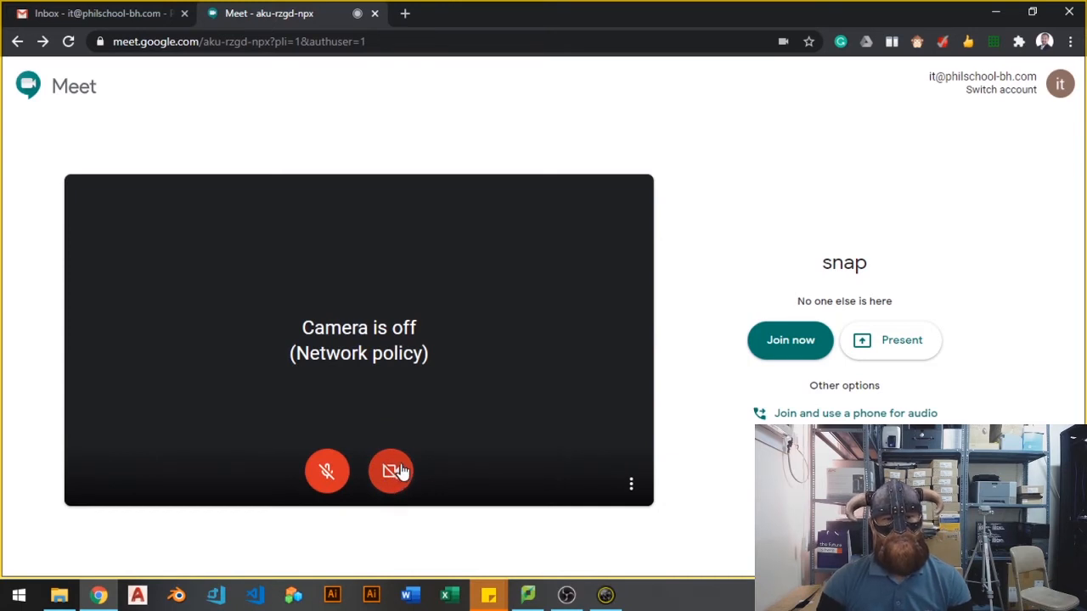
# - Turn on the camera to show the Viking-lens preview and join the snap meeting
pyautogui.click(391, 472)
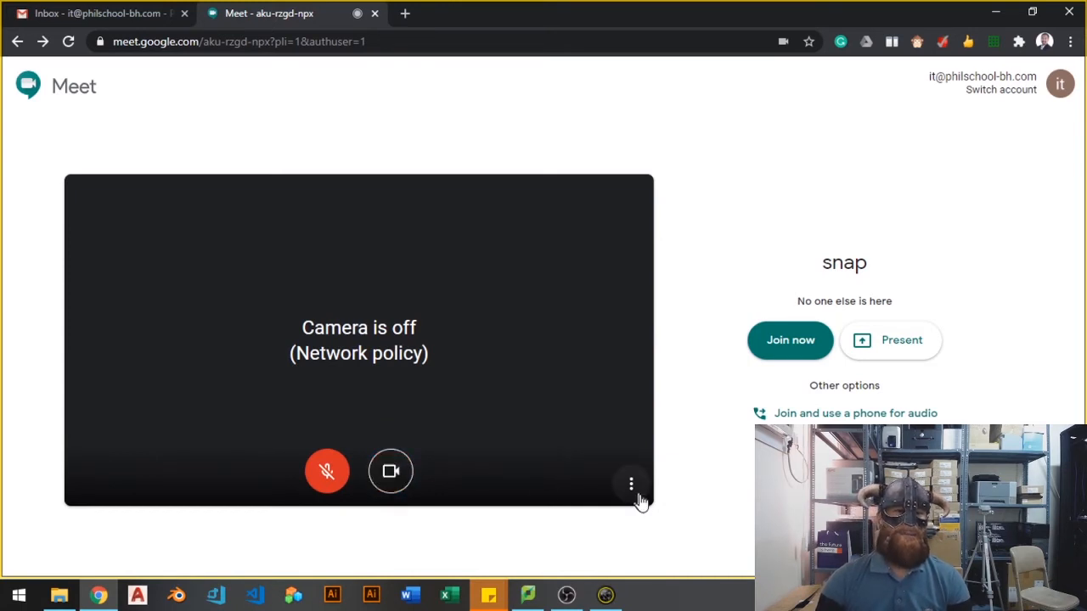
pyautogui.click(391, 470)
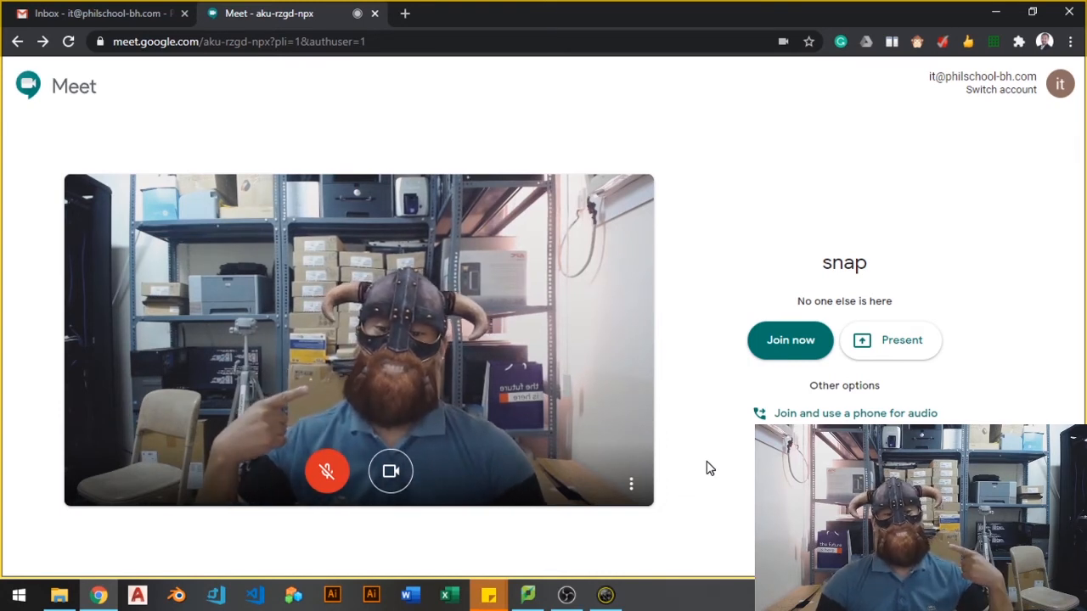
pyautogui.moveTo(767, 408)
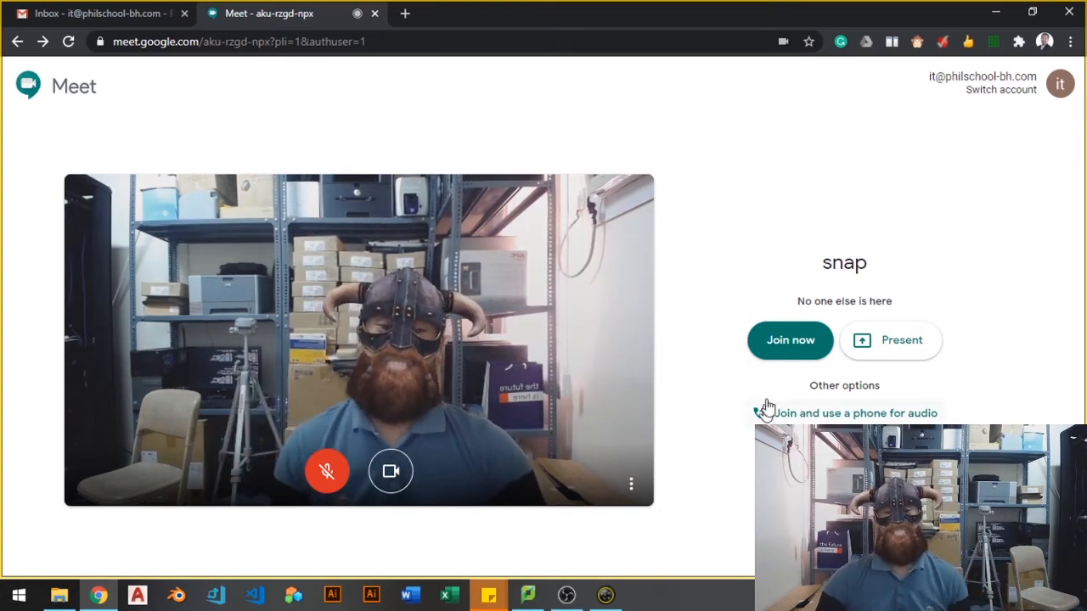
pyautogui.click(788, 339)
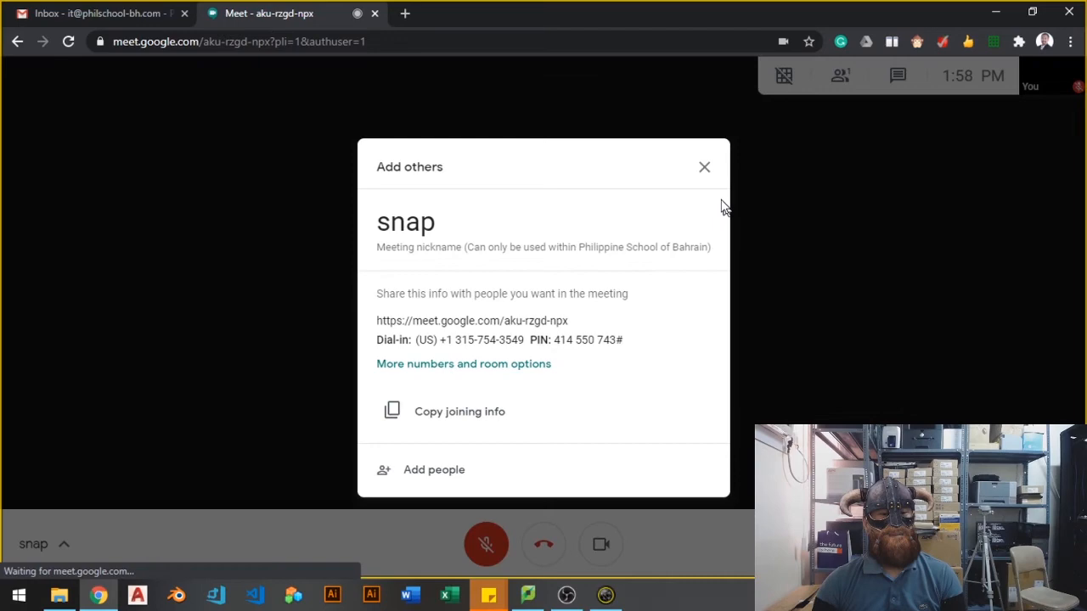
# - Dismiss the Add others dialog and microphone tip, then switch to Snap Camera
pyautogui.click(704, 166)
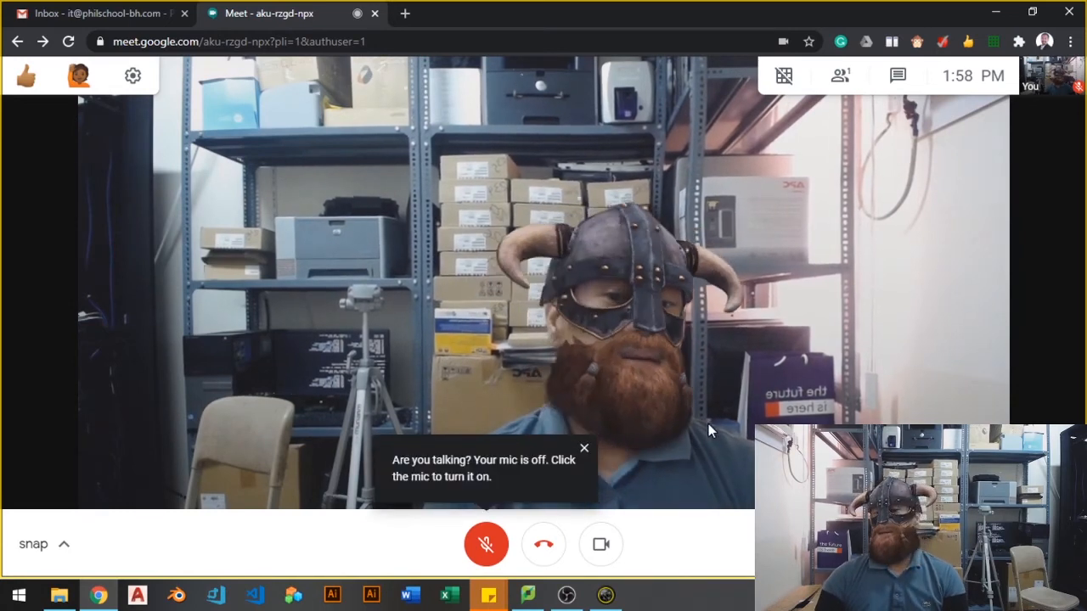
pyautogui.click(585, 448)
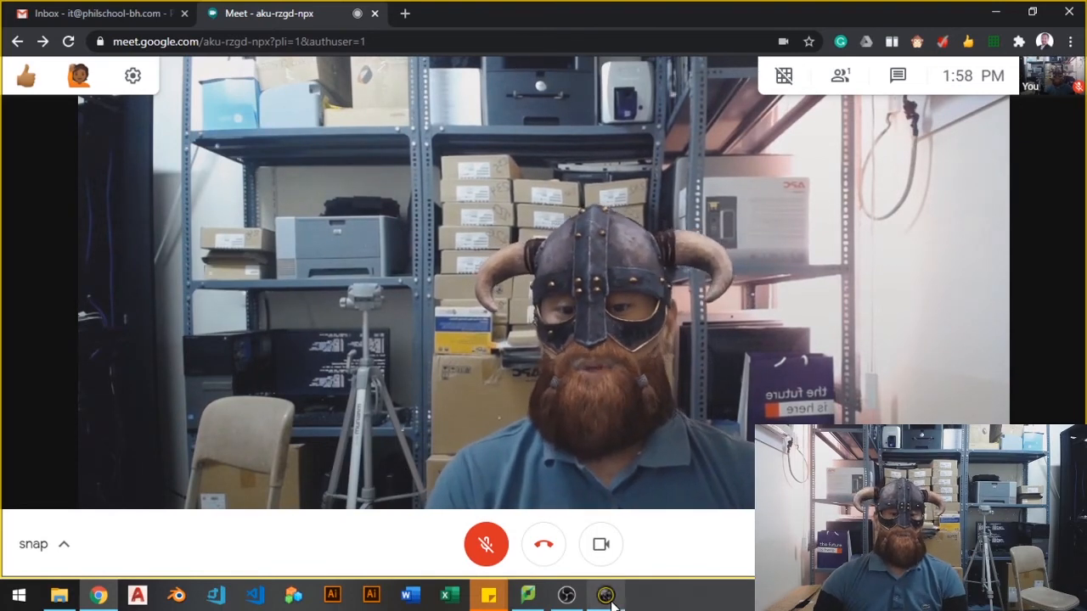
pyautogui.click(605, 594)
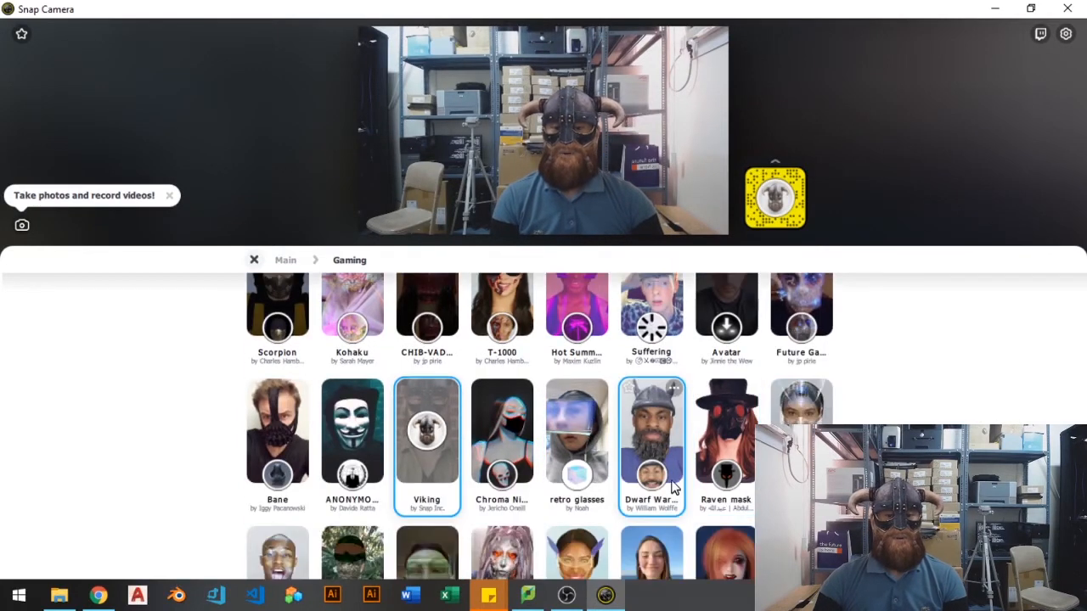
# - Sample the norma light, CELLULOSE and Chroma Ninja lenses from the Gaming list
pyautogui.scroll(-3)
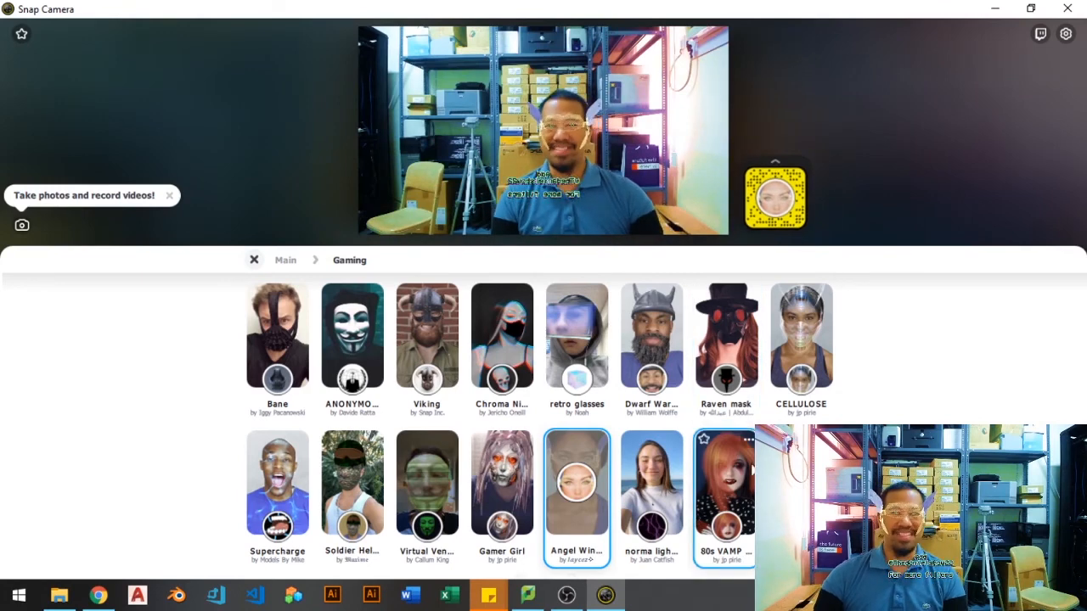
pyautogui.click(652, 481)
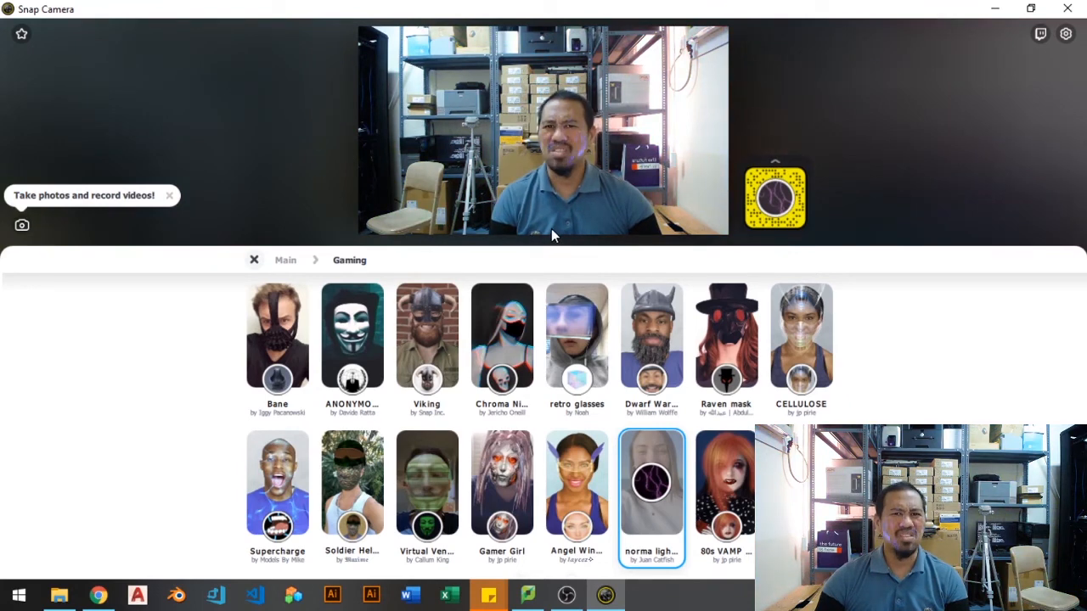
pyautogui.click(800, 340)
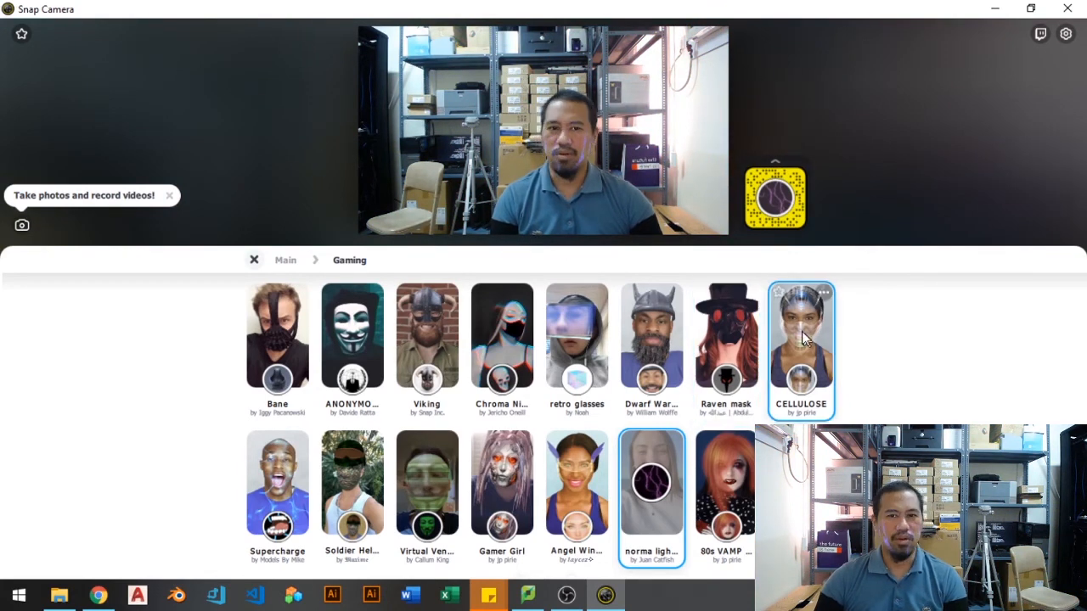
pyautogui.click(652, 335)
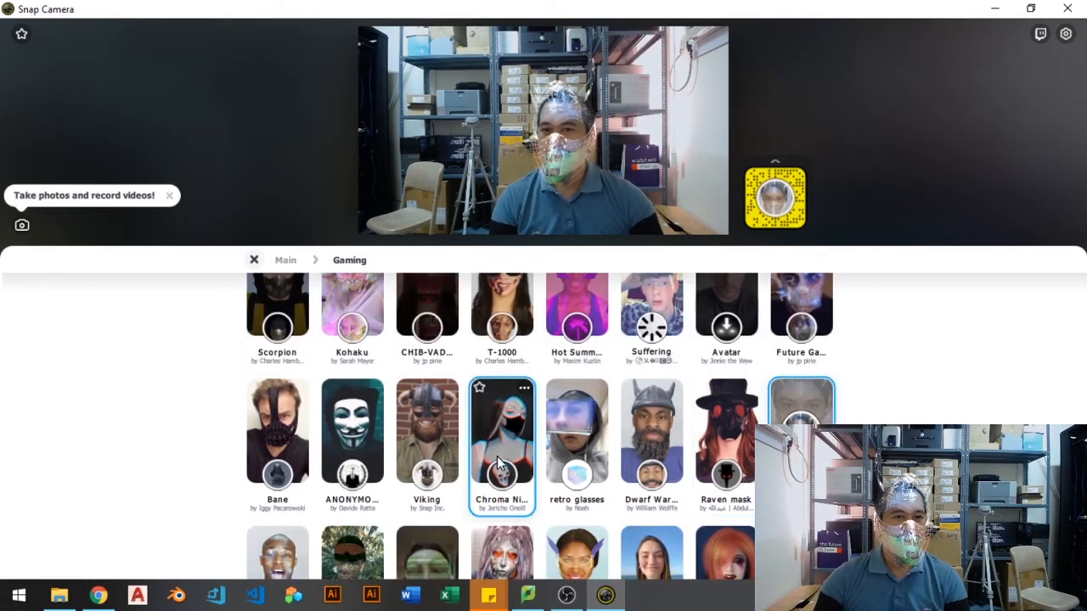
pyautogui.click(426, 434)
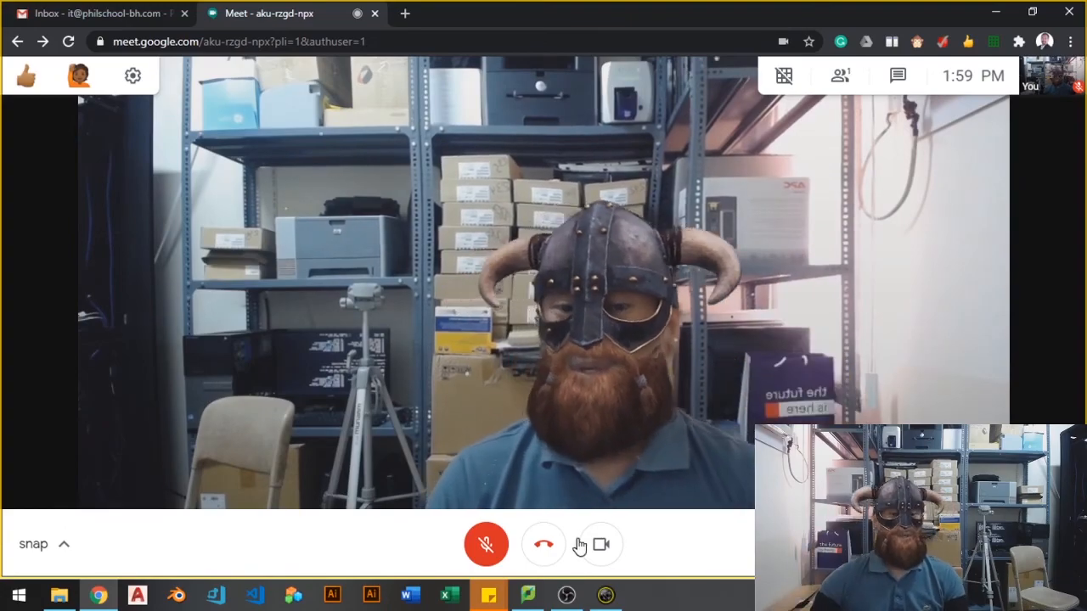
# - Hang up to leave the snap call
pyautogui.click(543, 544)
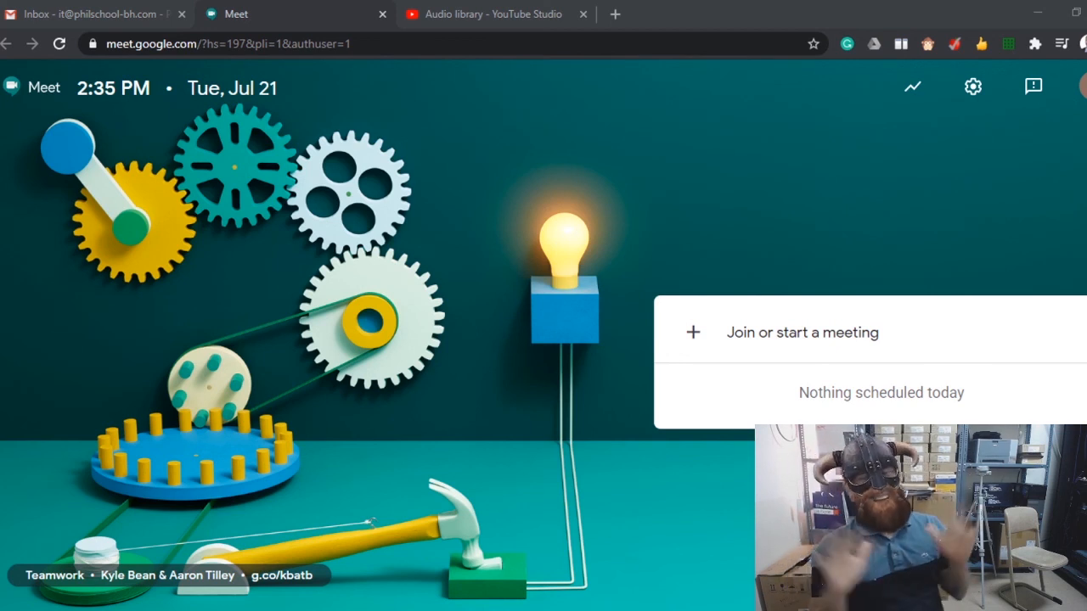
pyautogui.moveTo(735, 232)
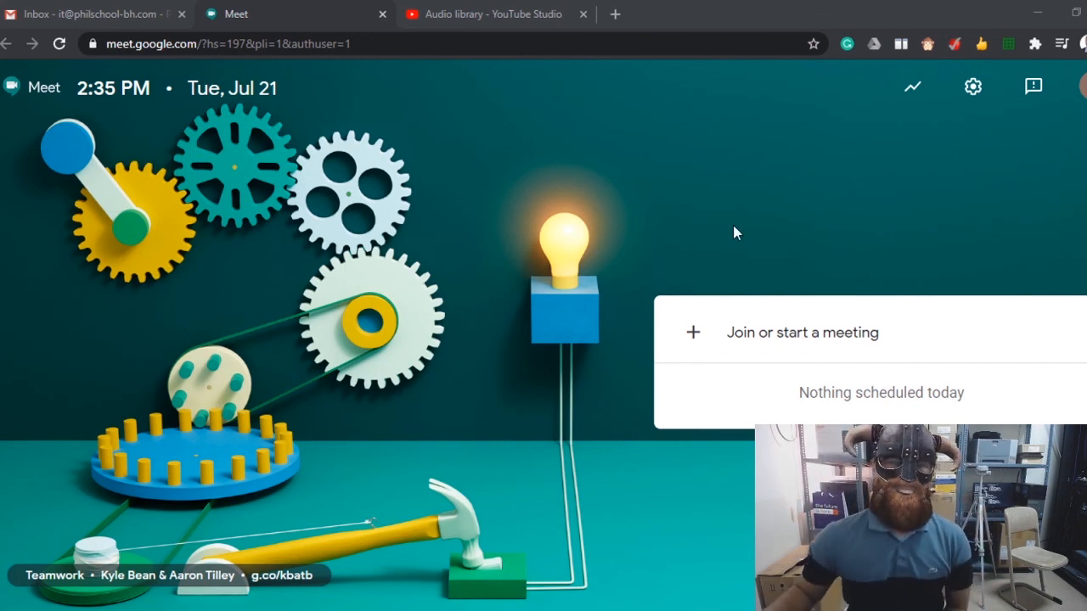